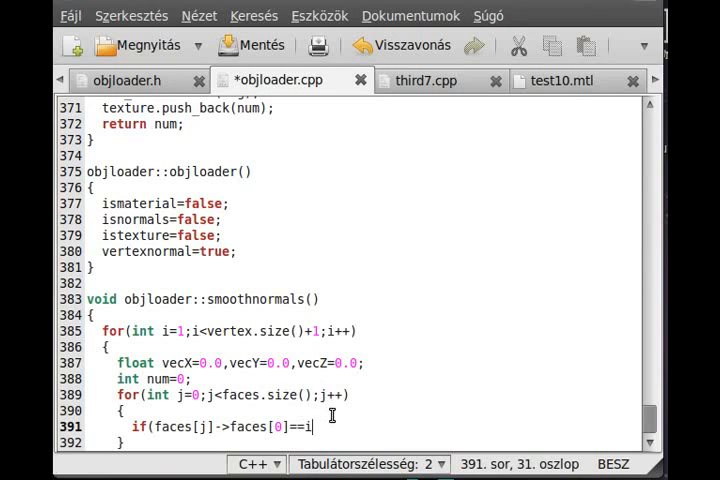
Add || after faces[j]->faces[0]==i to continue the line 391 vertex-index condition.
{"action": "type", "text": "||"}
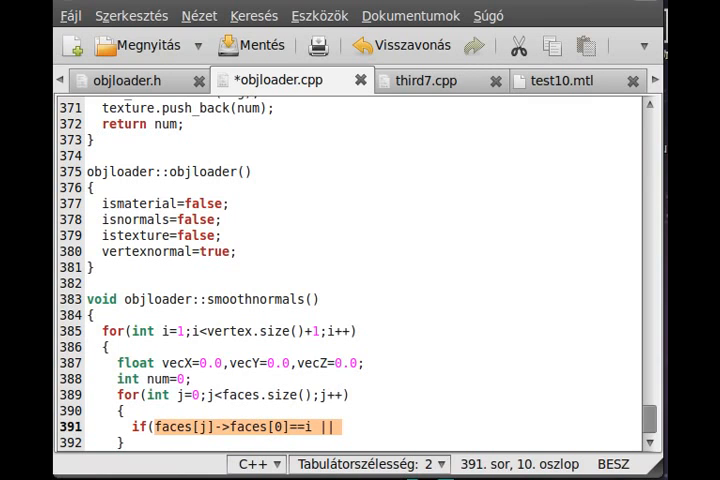
{"action": "mouse_move", "coordinate": [370, 422]}
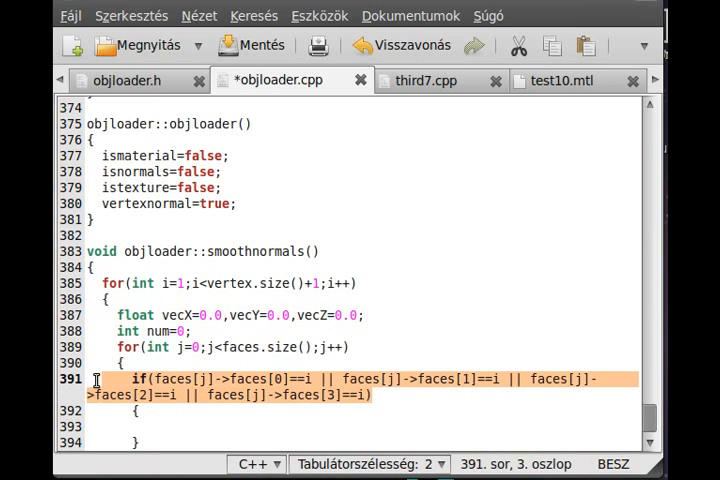
Write vecX+=normals[faces[i]->facenum-1]->x; as the first line inside the if braces.
{"action": "left_click", "coordinate": [133, 379]}
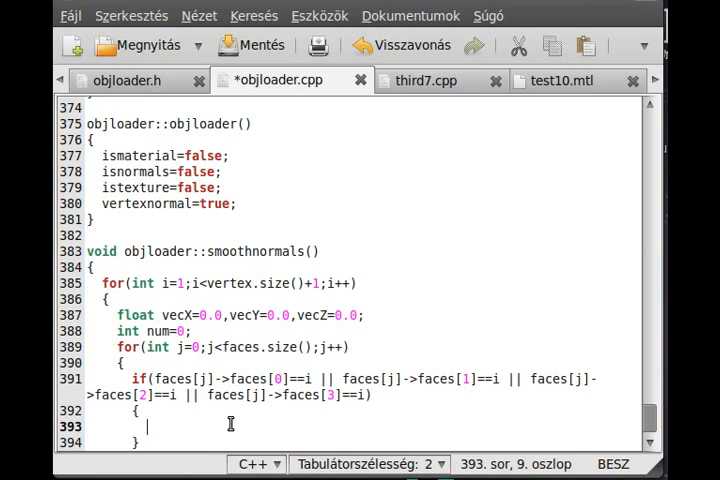
{"action": "mouse_move", "coordinate": [214, 412]}
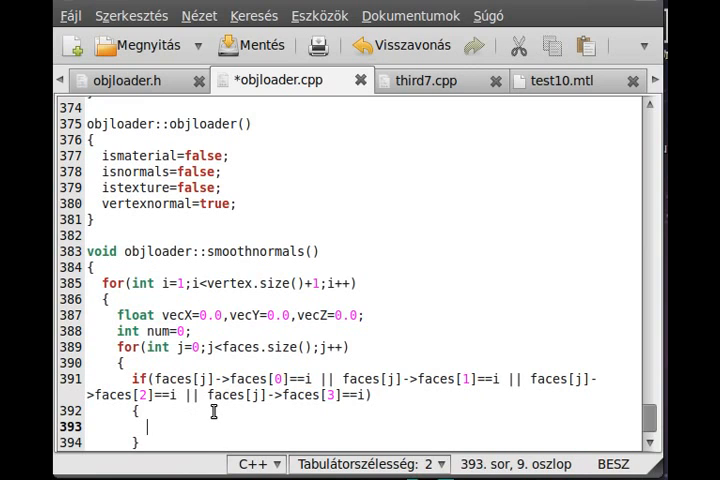
{"action": "type", "text": "vecX"}
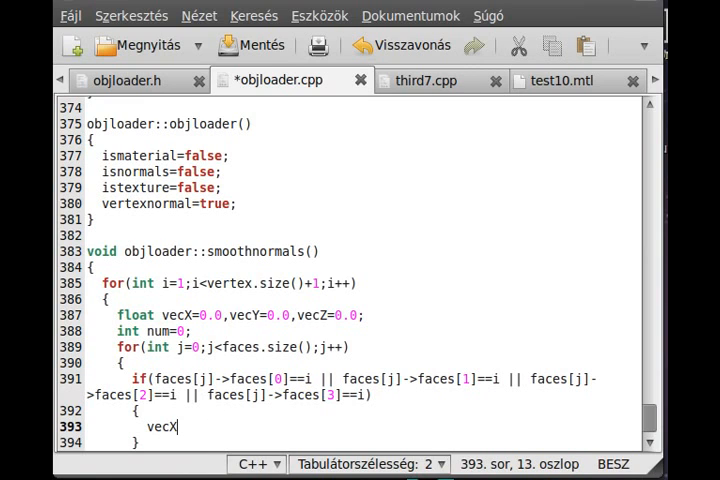
{"action": "type", "text": "="}
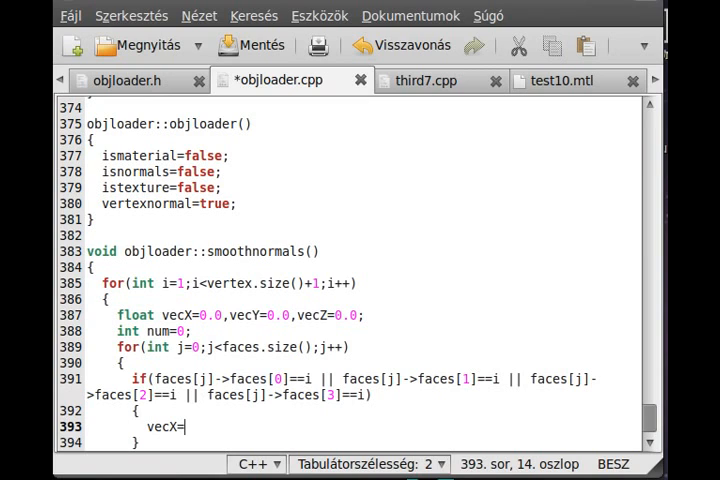
{"action": "type", "text": "+"}
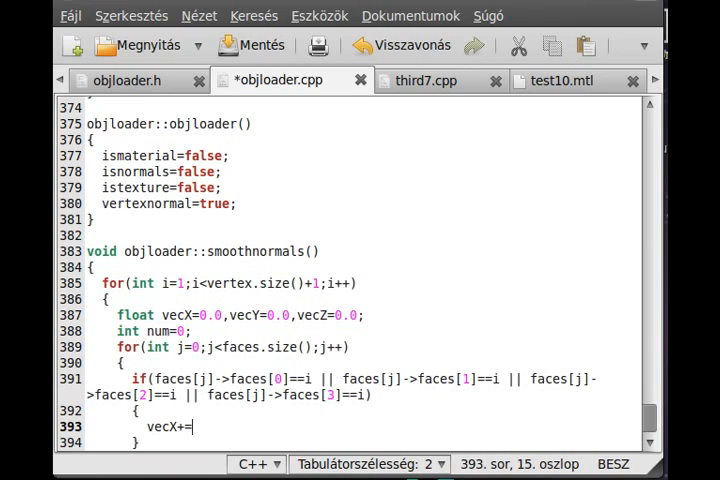
{"action": "type", "text": "npo"}
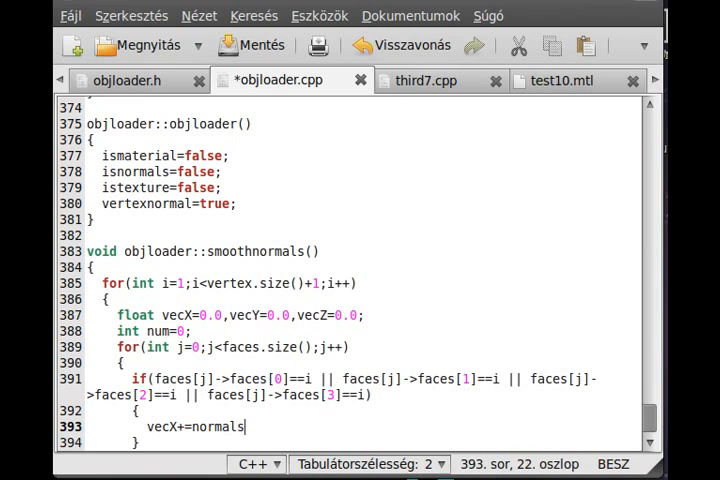
{"action": "type", "text": "[faces]"}
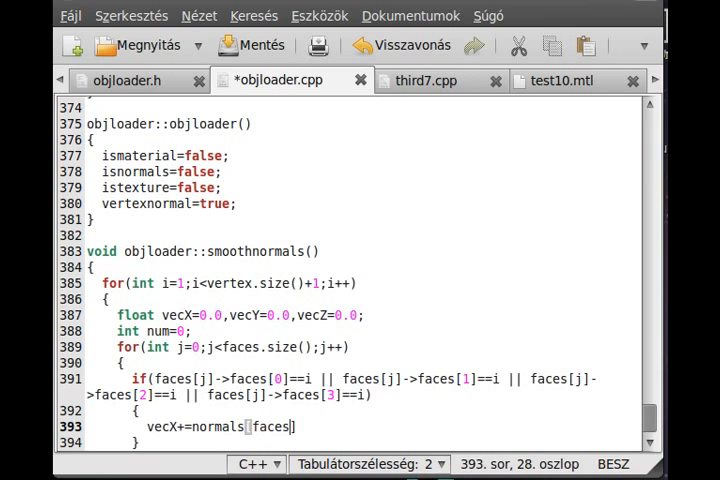
{"action": "type", "text": "i]->facenum]"}
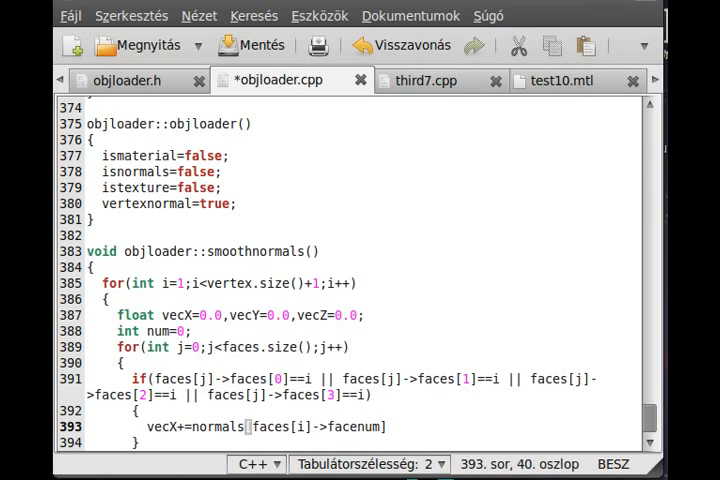
{"action": "type", "text": "-1-"}
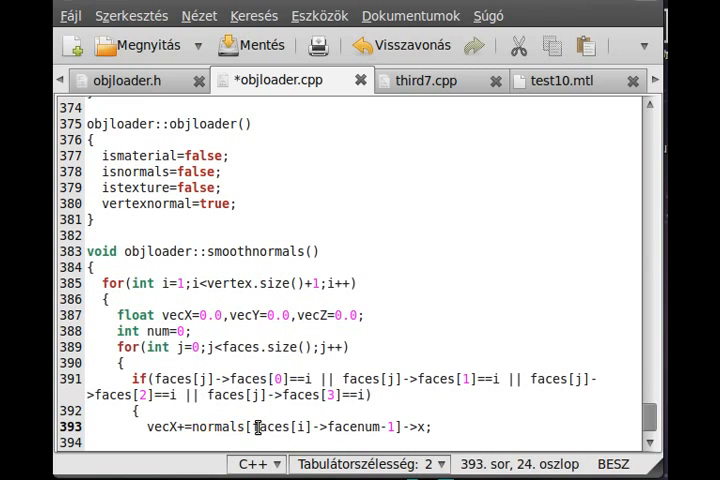
Select the vecX accumulation line to copy it.
{"action": "left_click_drag", "start_coordinate": [253, 427], "coordinate": [393, 427]}
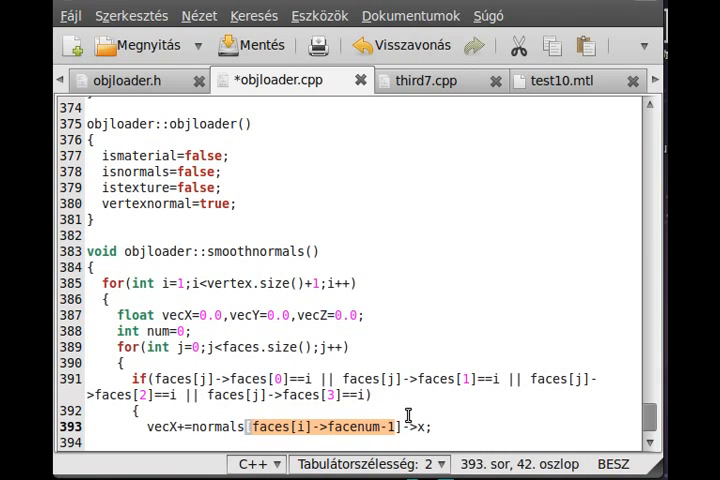
{"action": "mouse_move", "coordinate": [373, 427]}
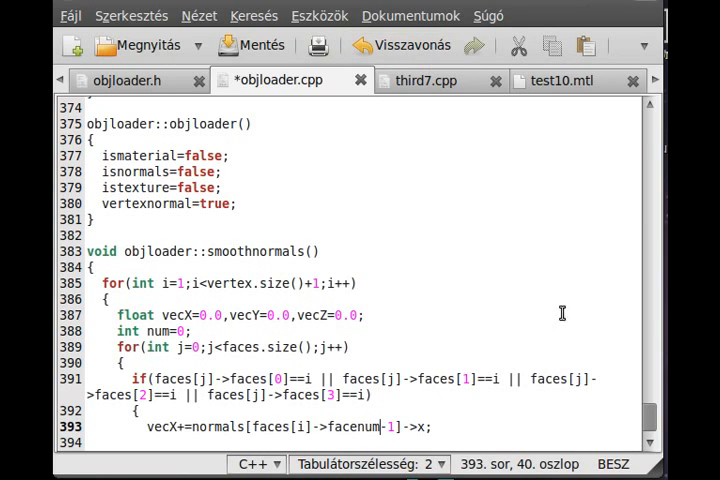
{"action": "mouse_move", "coordinate": [390, 378]}
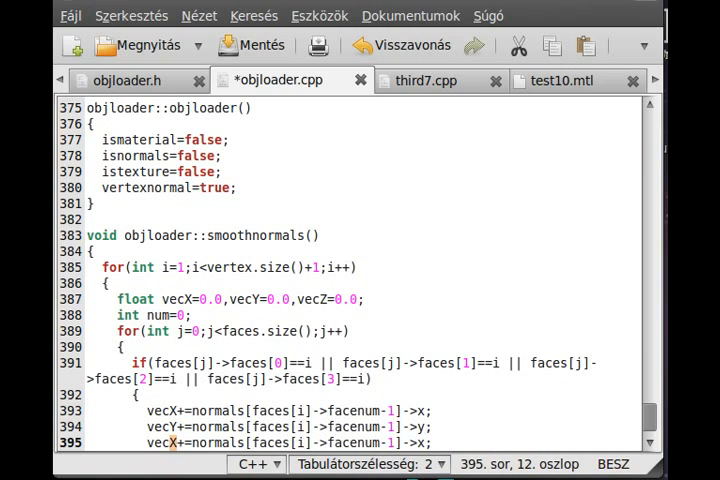
Change the third copy to vecZ and ->z, and add num++; below it.
{"action": "left_click", "coordinate": [420, 442]}
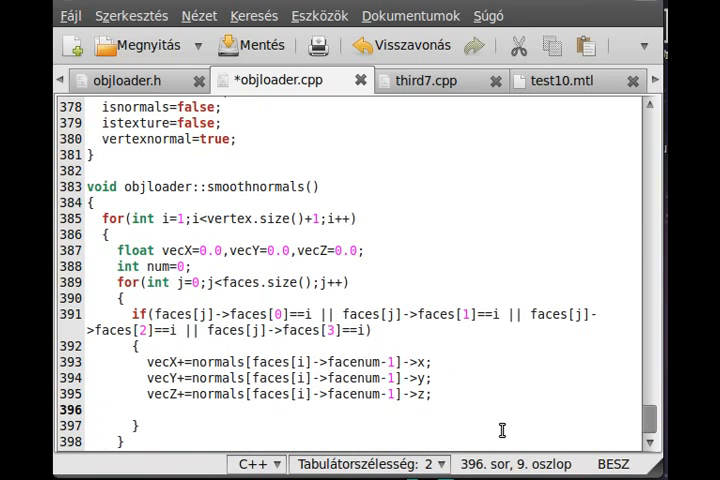
{"action": "type", "text": "num++;"}
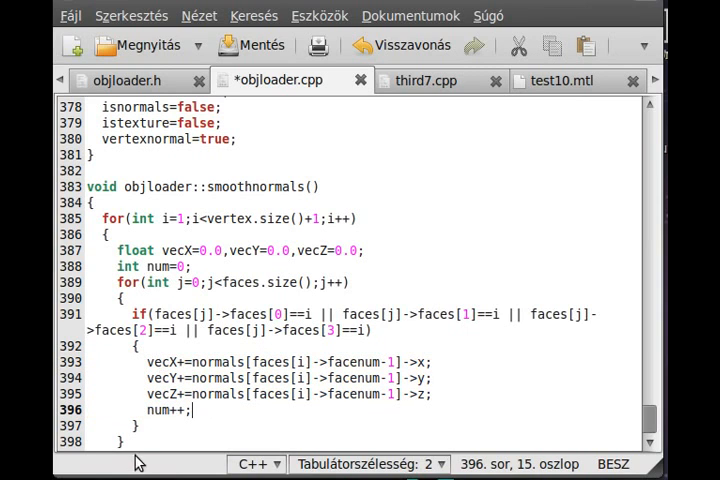
{"action": "left_click", "coordinate": [255, 367]}
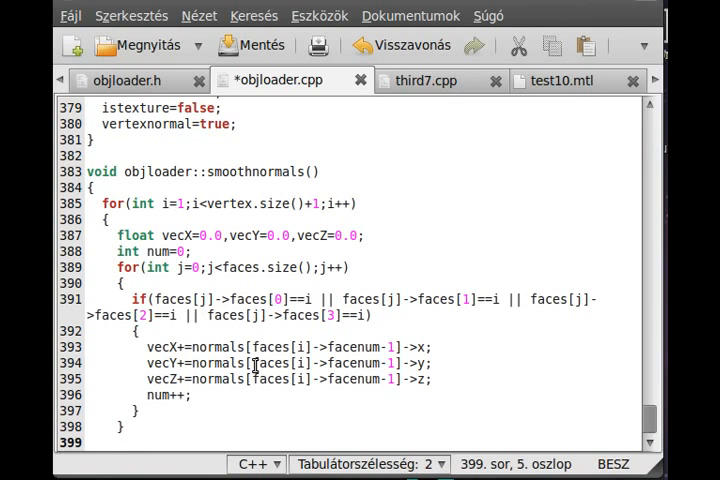
Add an if(num) block after the inner loop, starting with vecX/=num;.
{"action": "type", "text": "if(num)"}
{"action": "type", "text": "{"}
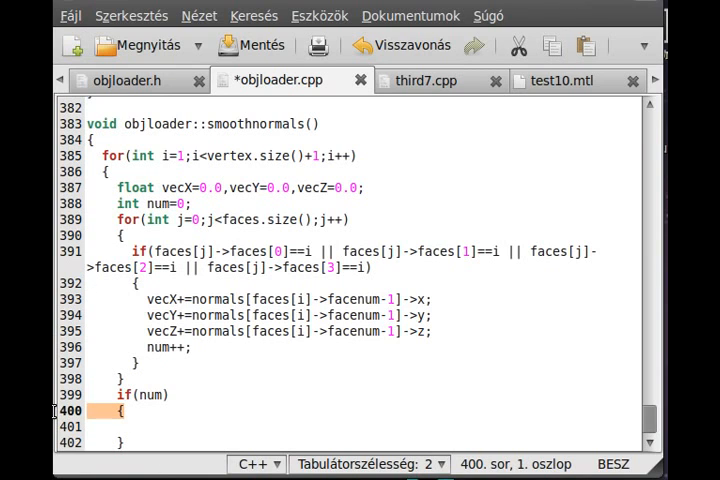
{"action": "left_click", "coordinate": [148, 394]}
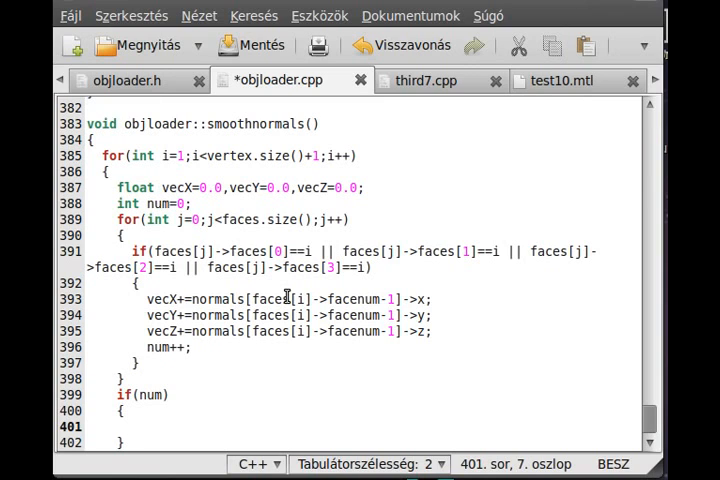
{"action": "type", "text": "vgec"}
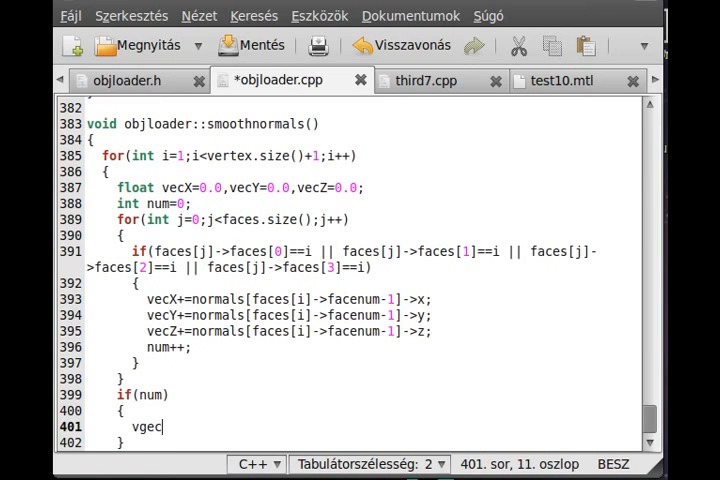
{"action": "type", "text": "X"}
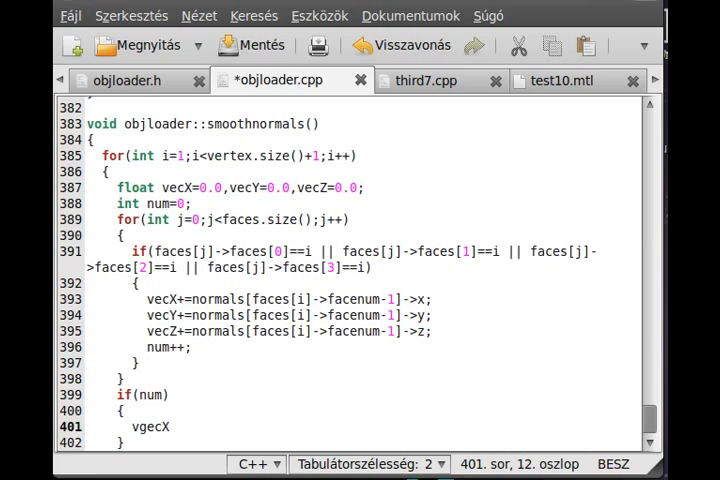
{"action": "type", "text": "/="}
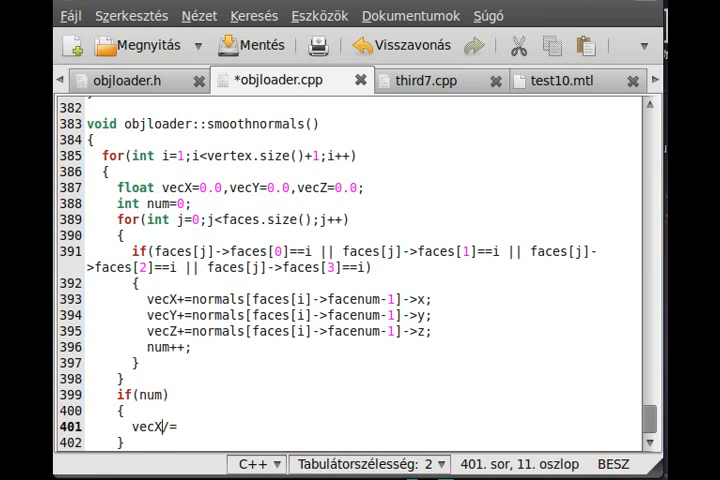
{"action": "type", "text": "="}
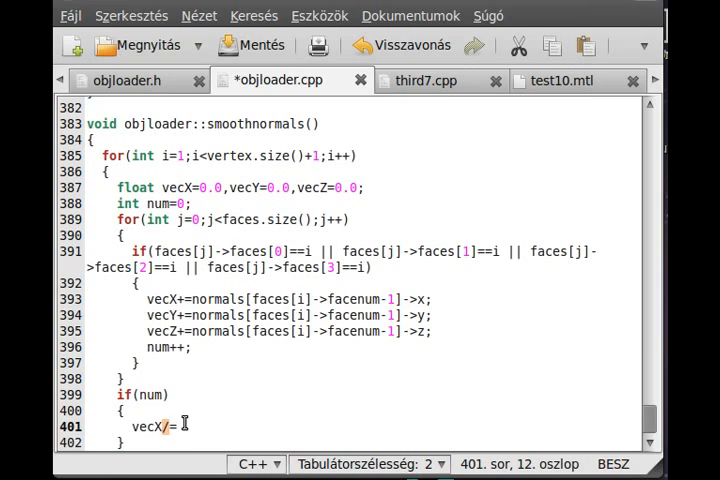
{"action": "mouse_move", "coordinate": [160, 427]}
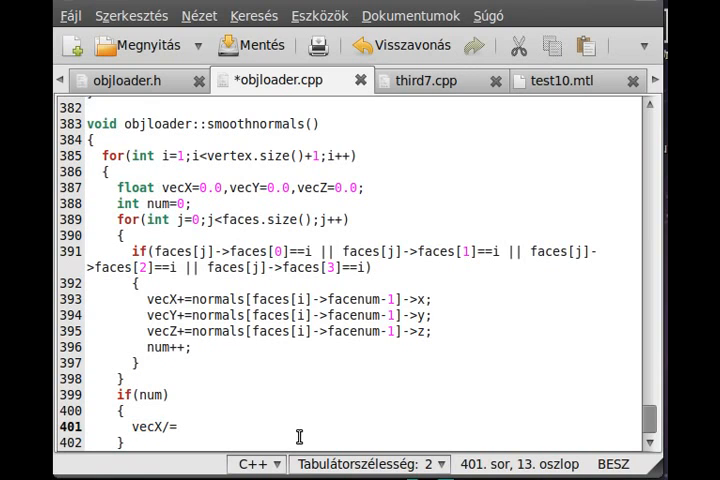
{"action": "type", "text": "num"}
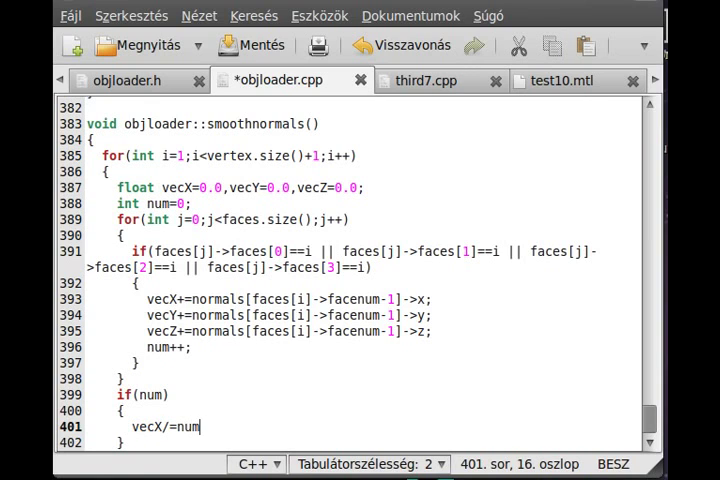
{"action": "key", "text": "Return"}
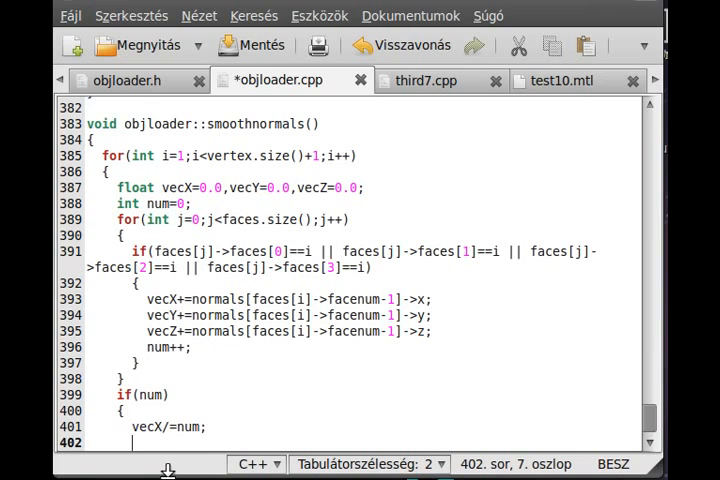
Add vecY/=num; and vecZ/=num; lines and close the if(num) block.
{"action": "type", "text": "vecY/="}
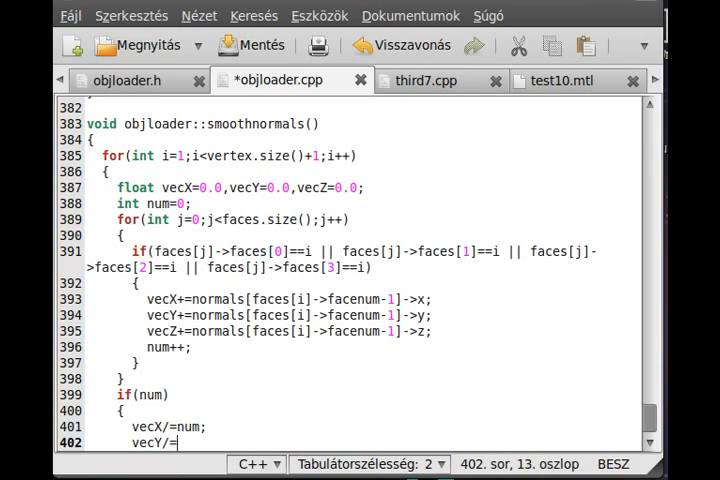
{"action": "type", "text": "num;"}
{"action": "type", "text": "vec"}
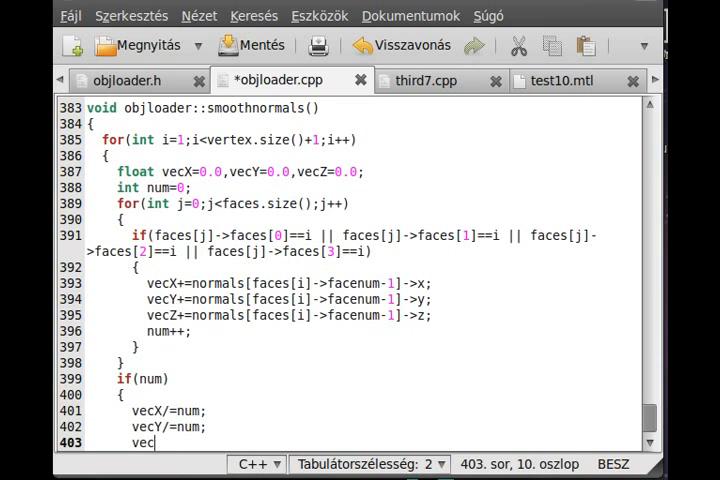
{"action": "type", "text": "Z/="}
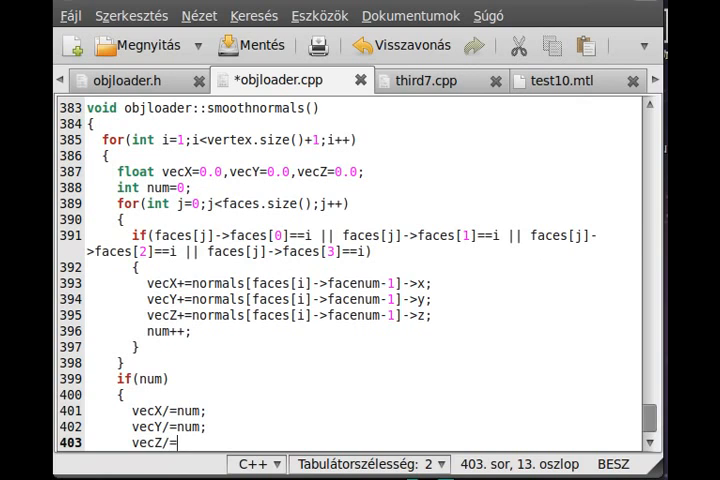
{"action": "type", "text": "num;"}
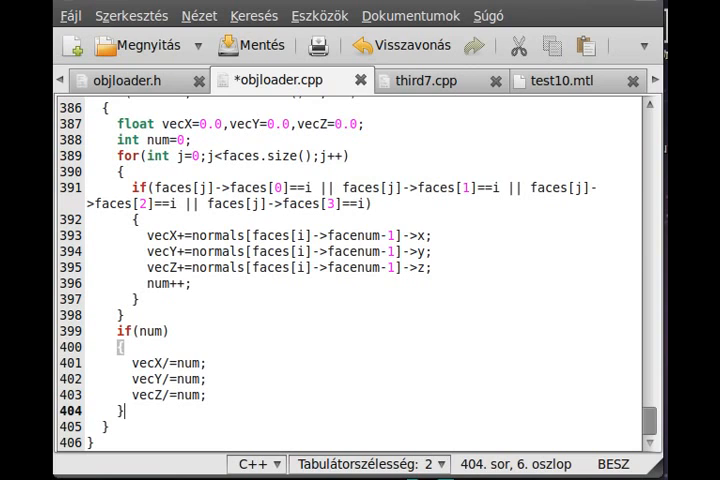
Declare float d=sqrt(vecX*vecX+vecY*vecY+vecZ*vecZ); after the if(num) block.
{"action": "type", "text": "float d"}
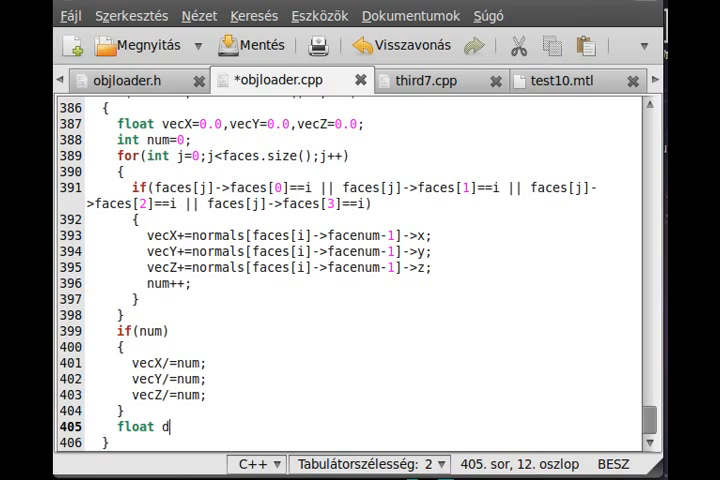
{"action": "type", "text": "=sqre"}
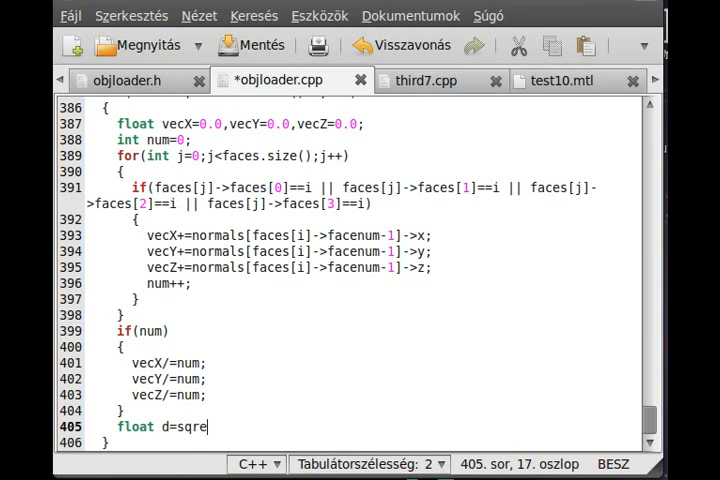
{"action": "type", "text": "t"}
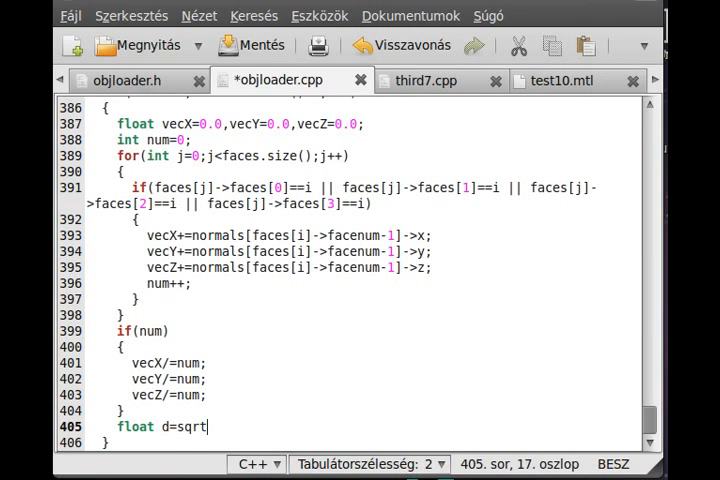
{"action": "type", "text": "("}
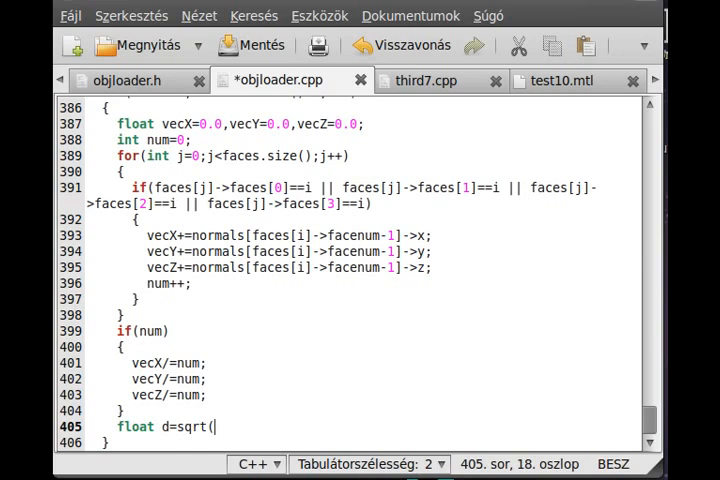
{"action": "type", "text": "vecX"}
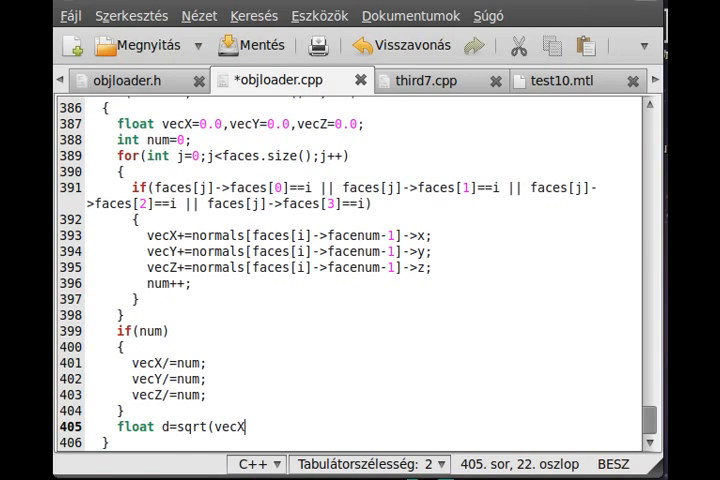
{"action": "type", "text": "*vecX"}
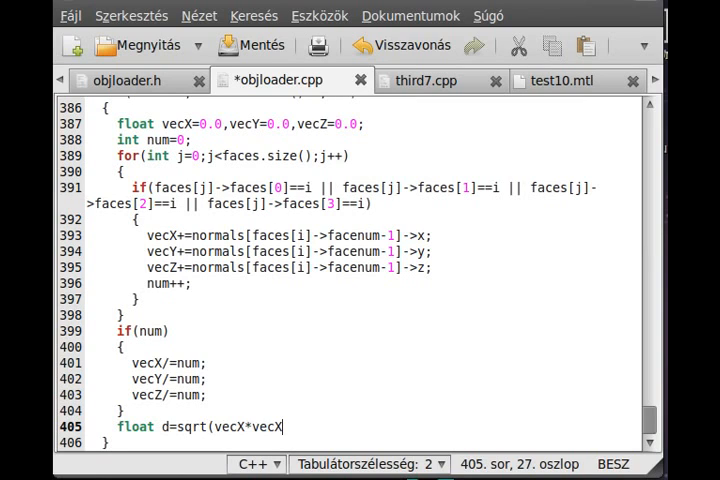
{"action": "type", "text": "+ve"}
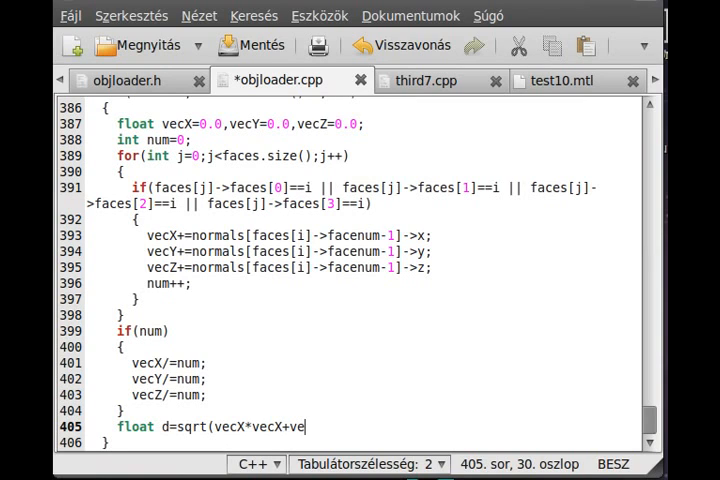
{"action": "type", "text": "cY*ve"}
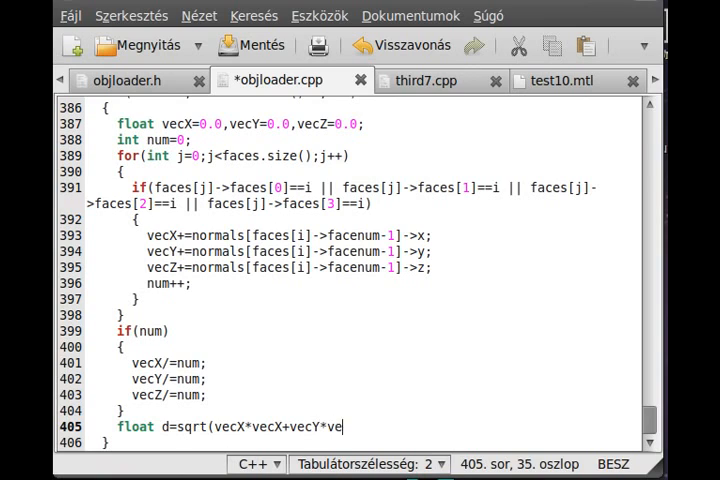
{"action": "type", "text": "cY+ve"}
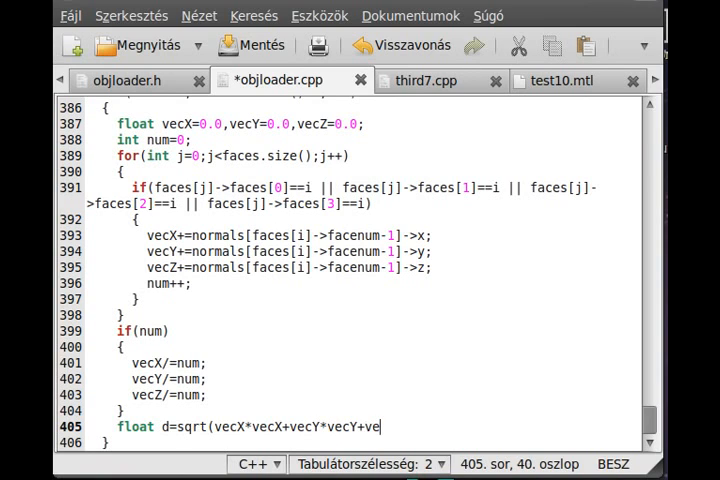
{"action": "type", "text": "cZ+ve"}
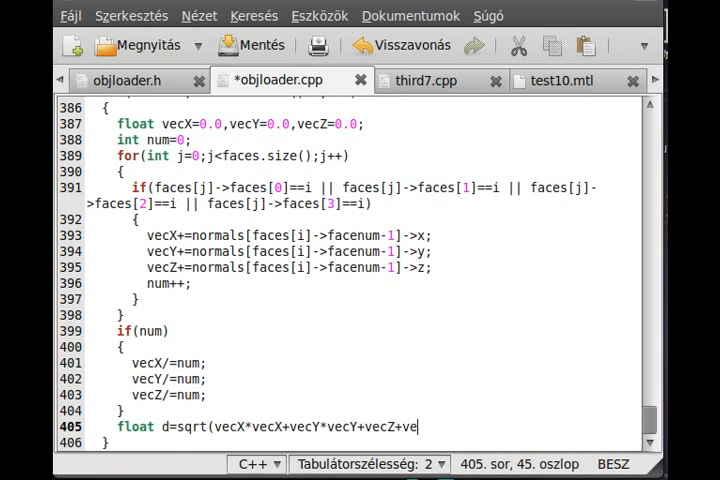
{"action": "type", "text": "cZ"}
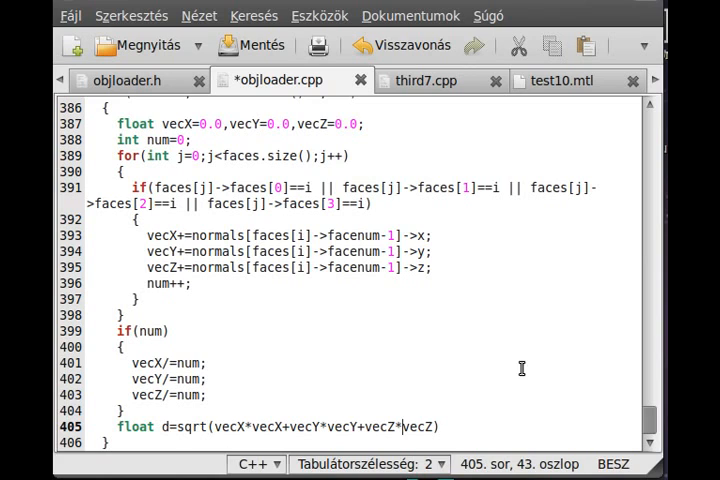
{"action": "mouse_move", "coordinate": [285, 425]}
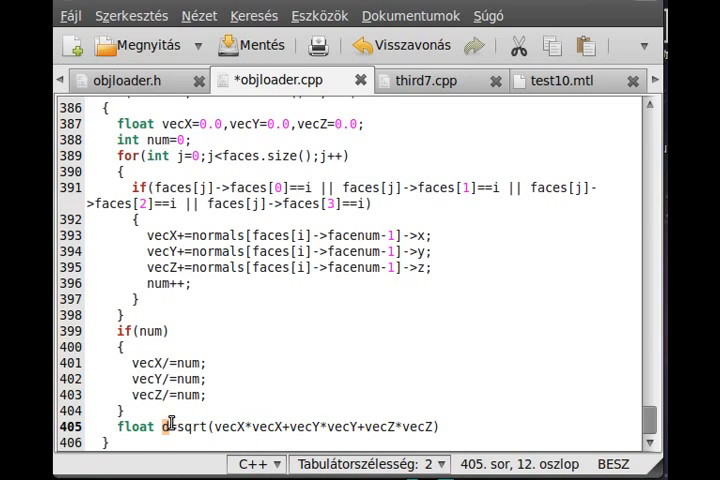
{"action": "left_click", "coordinate": [455, 426]}
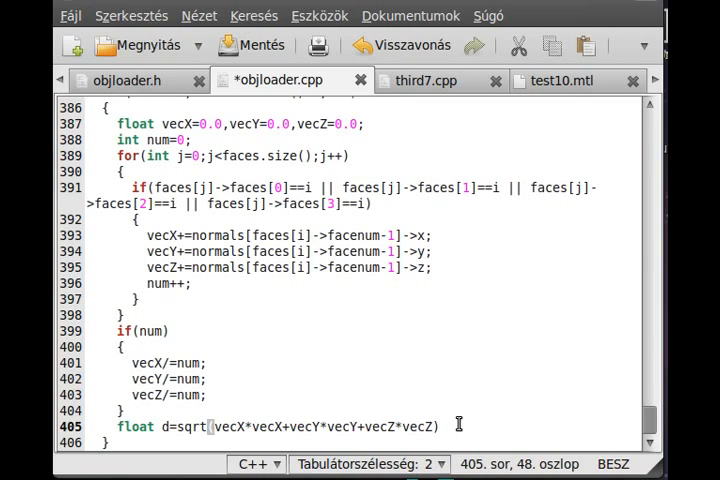
{"action": "type", "text": ";"}
{"action": "type", "text": "if"}
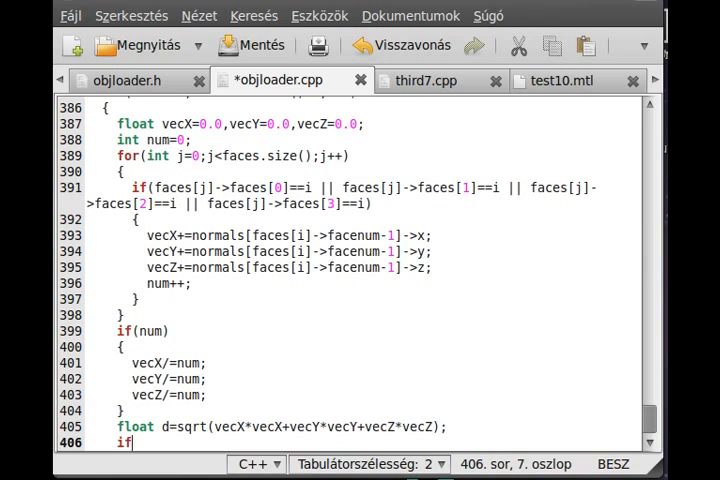
Add an if(d) block dividing vecX, vecY and vecZ by d.
{"action": "type", "text": "(d)"}
{"action": "type", "text": "{"}
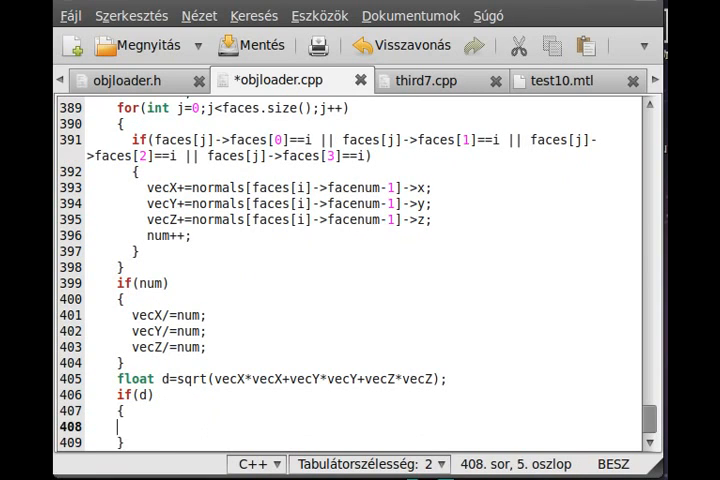
{"action": "type", "text": "vec"}
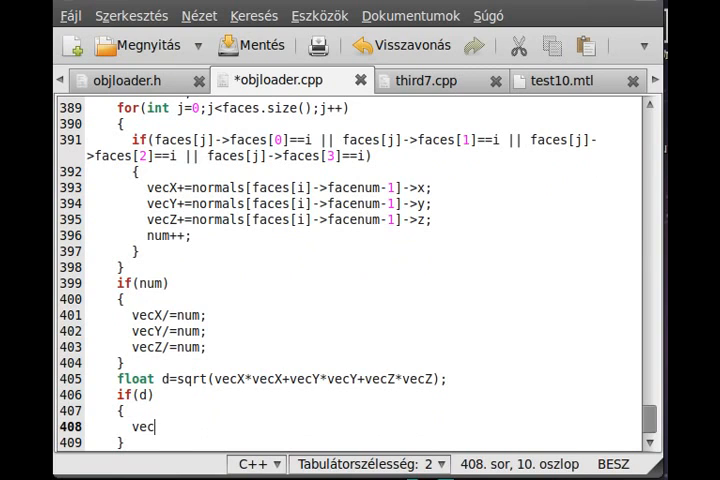
{"action": "type", "text": "X/=d;"}
{"action": "type", "text": "ve"}
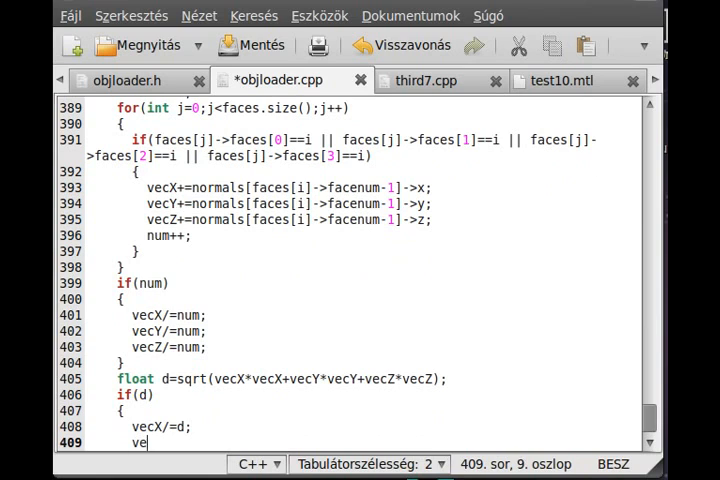
{"action": "type", "text": "cY/=d;"}
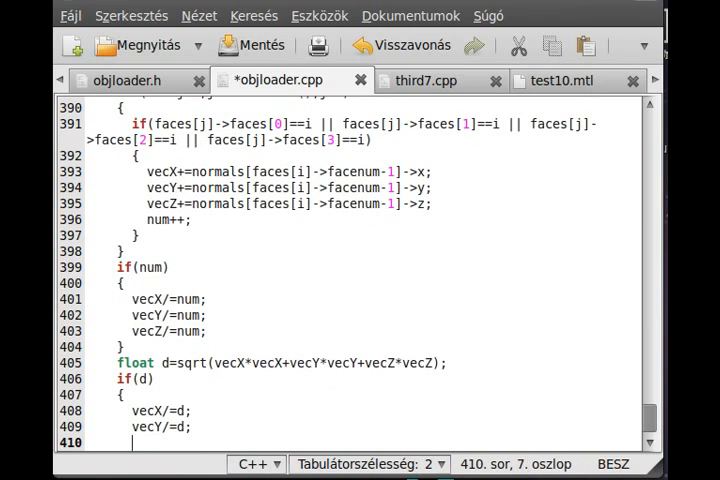
{"action": "type", "text": "vecZ/="}
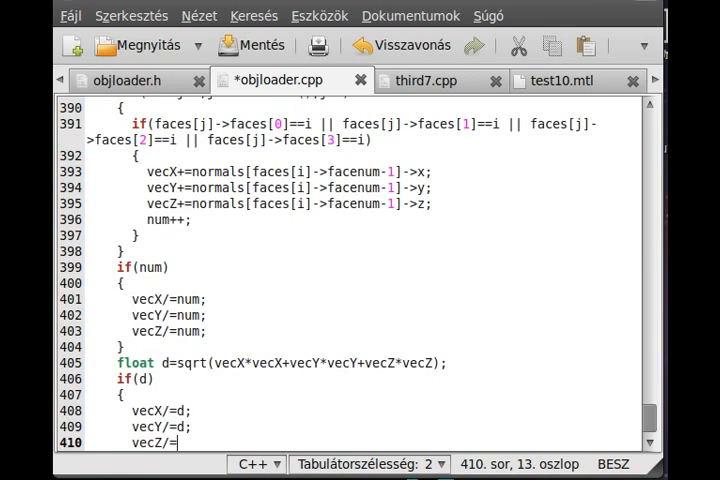
{"action": "type", "text": "d;"}
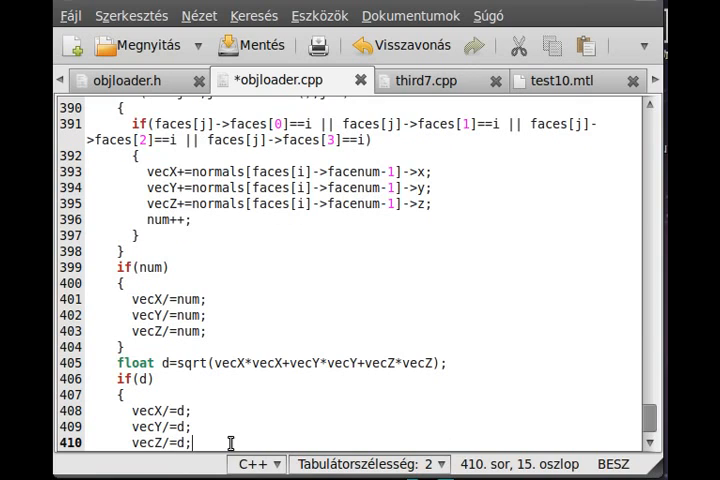
{"action": "left_click", "coordinate": [139, 378]}
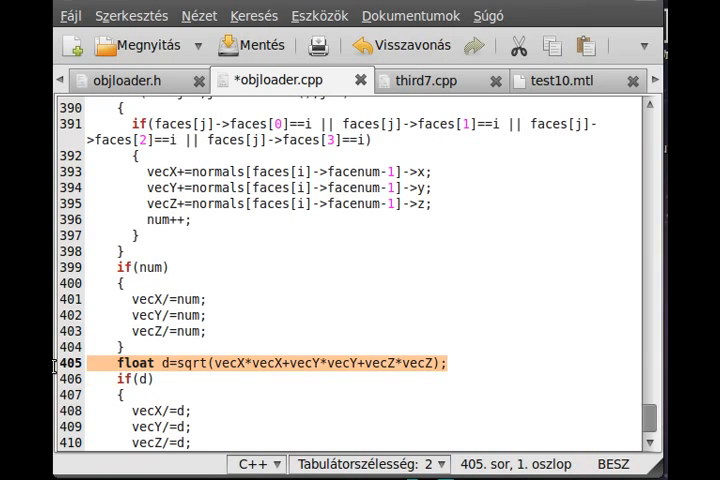
{"action": "left_click", "coordinate": [200, 362]}
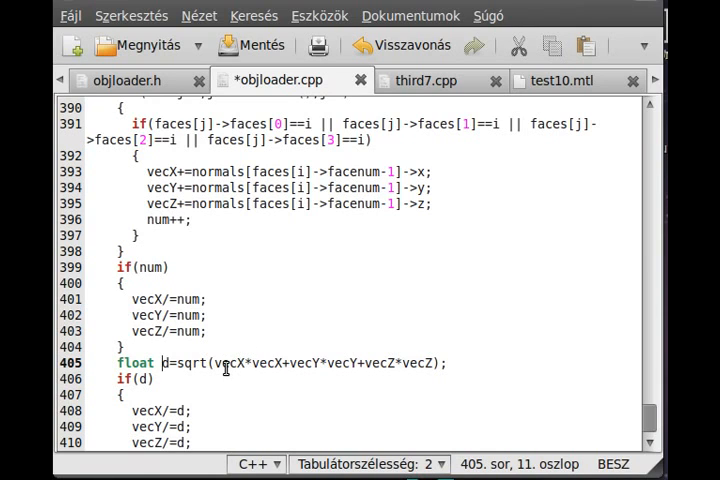
{"action": "mouse_move", "coordinate": [225, 369]}
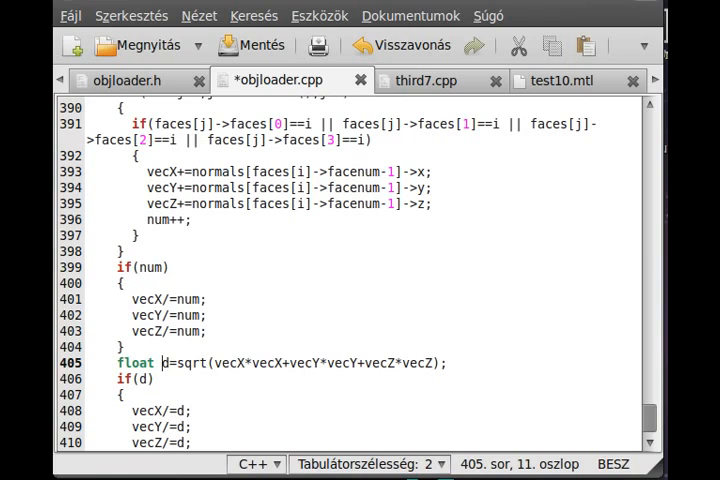
Add vertexnormals.push_back(new coordinate(vecZ,vecY,vecZ)); below the if(d) block and review it.
{"action": "scroll", "scroll_direction": "down", "scroll_amount": 3}
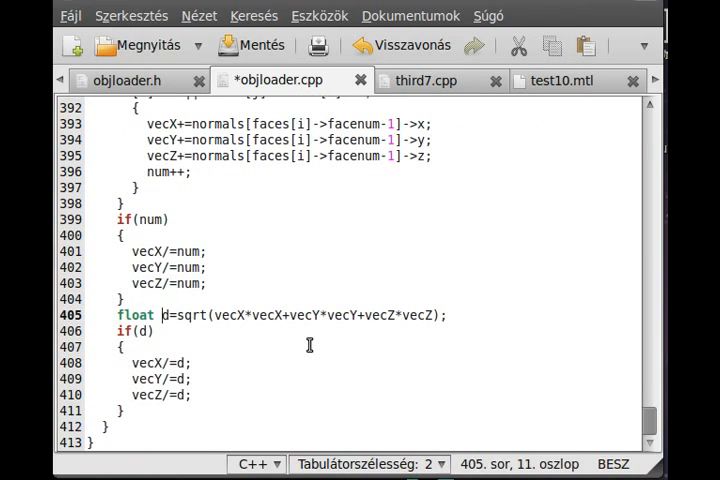
{"action": "mouse_move", "coordinate": [145, 417]}
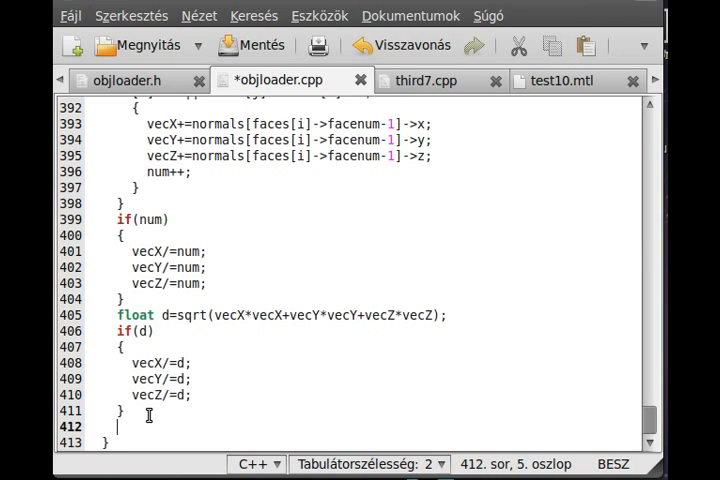
{"action": "type", "text": "vertex"}
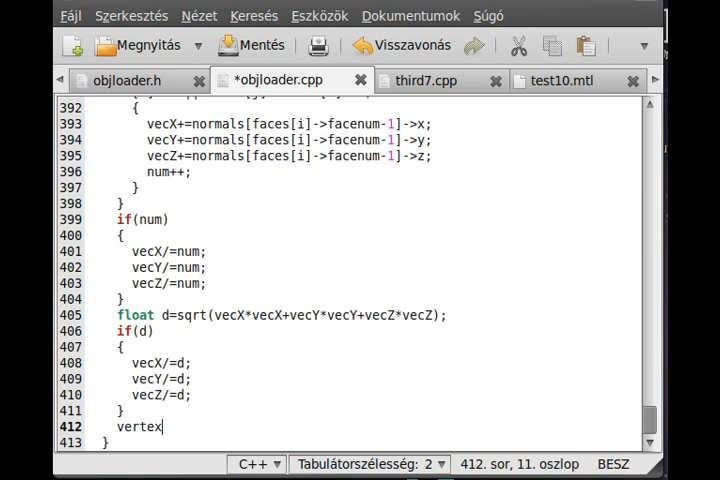
{"action": "type", "text": "normals"}
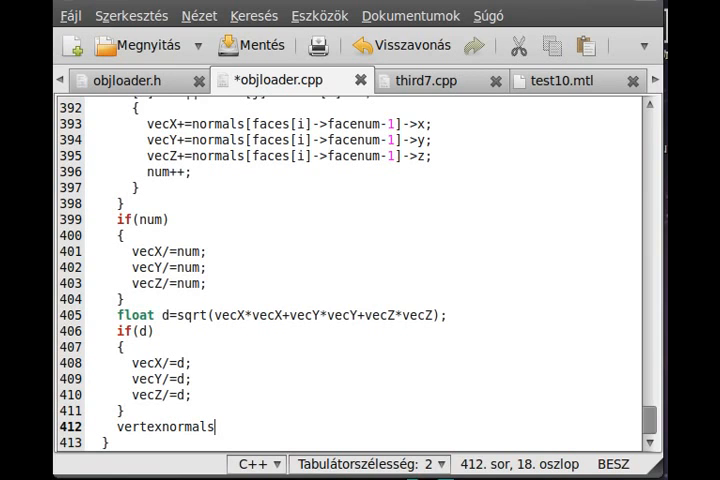
{"action": "type", "text": ".push_back(new"}
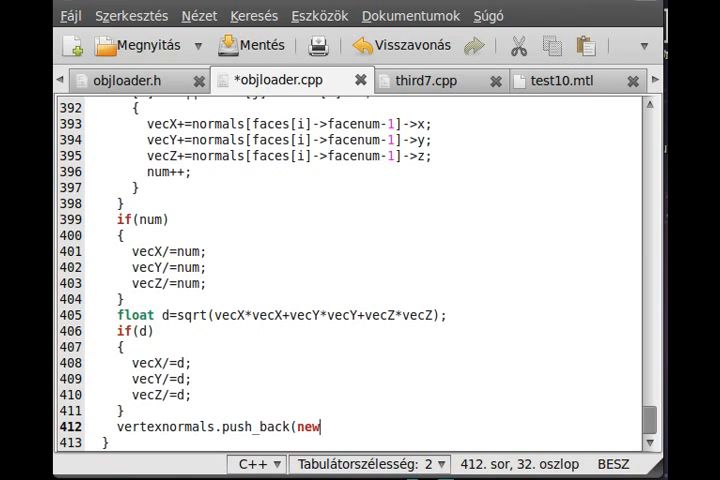
{"action": "type", "text": "coordinate"}
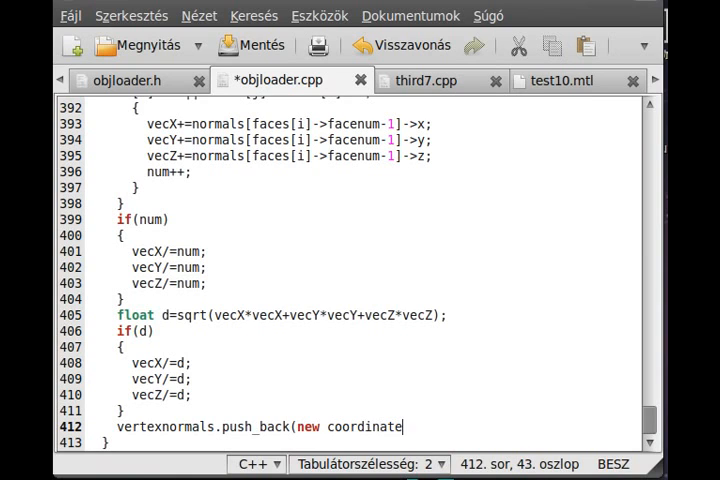
{"action": "type", "text": "("}
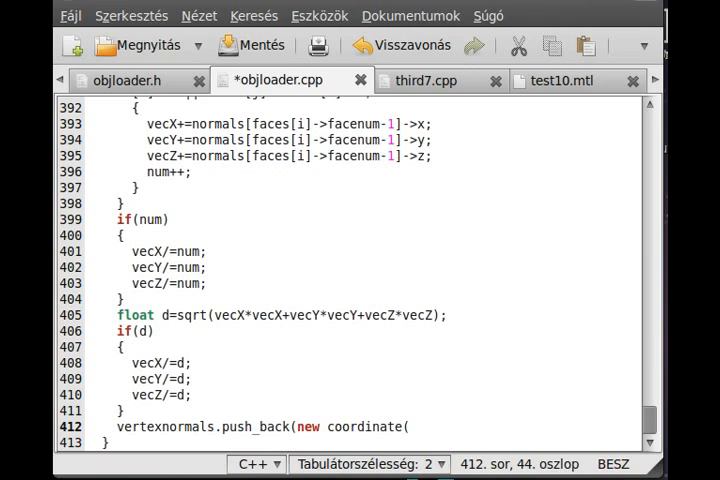
{"action": "type", "text": "vecZ,v"}
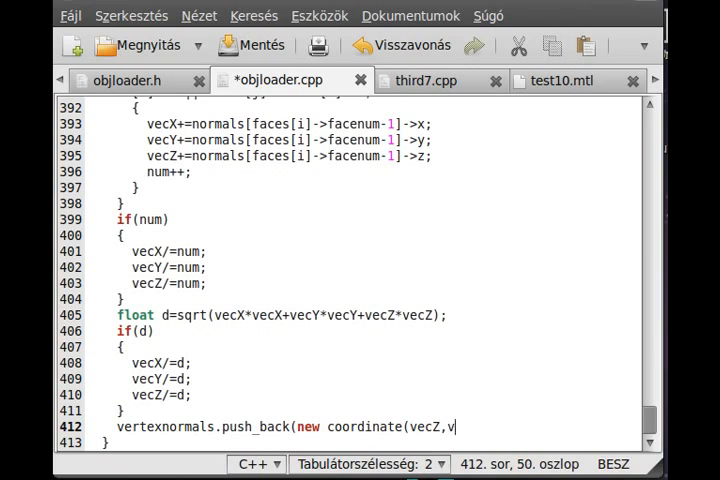
{"action": "type", "text": "ecY,vec"}
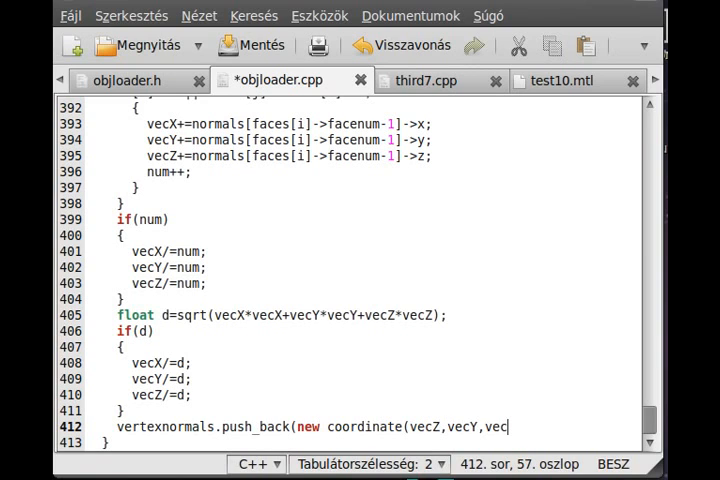
{"action": "type", "text": "Z));"}
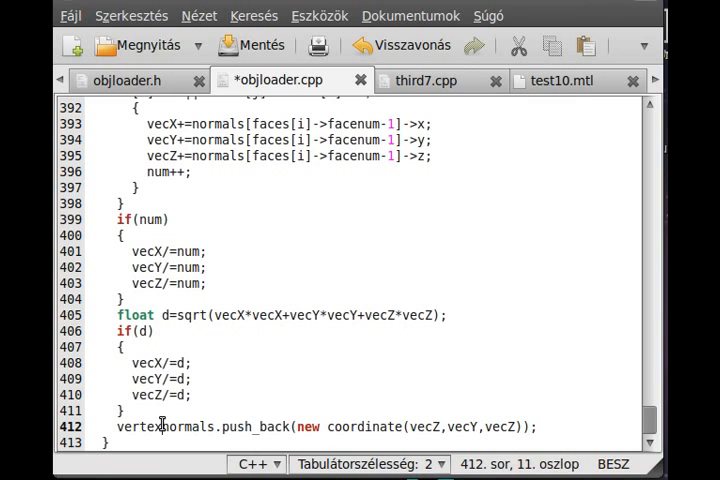
{"action": "scroll", "scroll_direction": "up", "scroll_amount": 3}
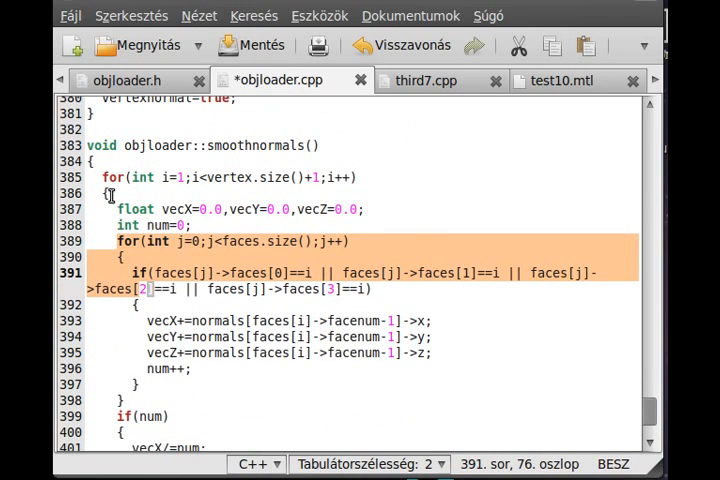
{"action": "scroll", "scroll_direction": "down", "scroll_amount": 3}
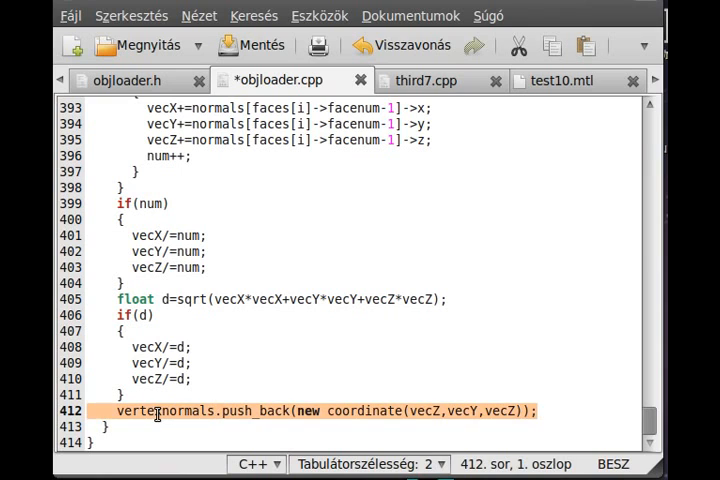
Save objloader.cpp with Mentés and scroll up to the quad drawing section.
{"action": "left_click", "coordinate": [257, 46]}
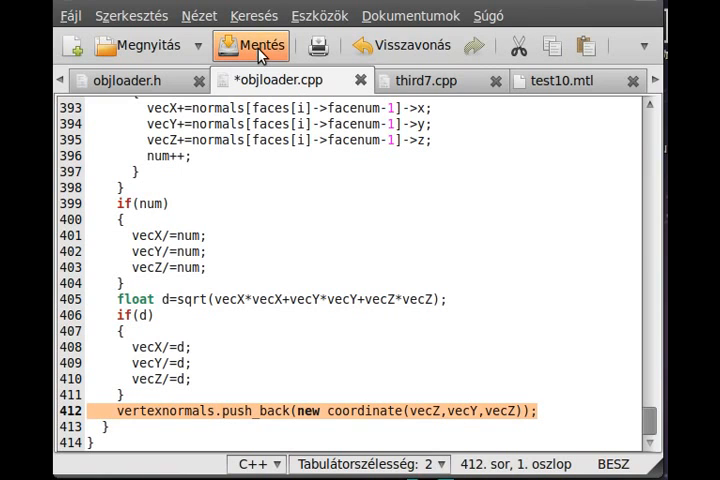
{"action": "left_click", "coordinate": [253, 45]}
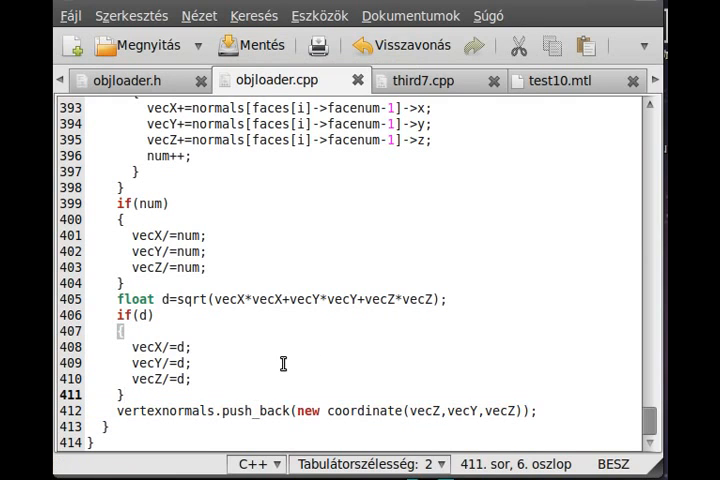
{"action": "scroll", "scroll_direction": "up", "scroll_amount": 3}
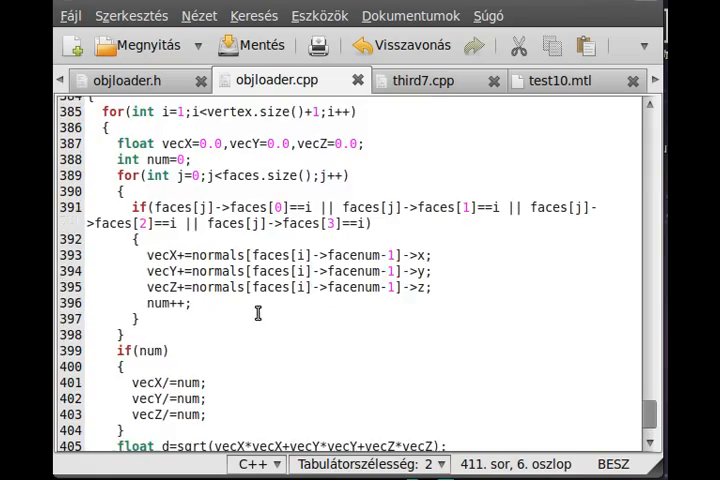
{"action": "scroll", "scroll_direction": "up", "scroll_amount": 3}
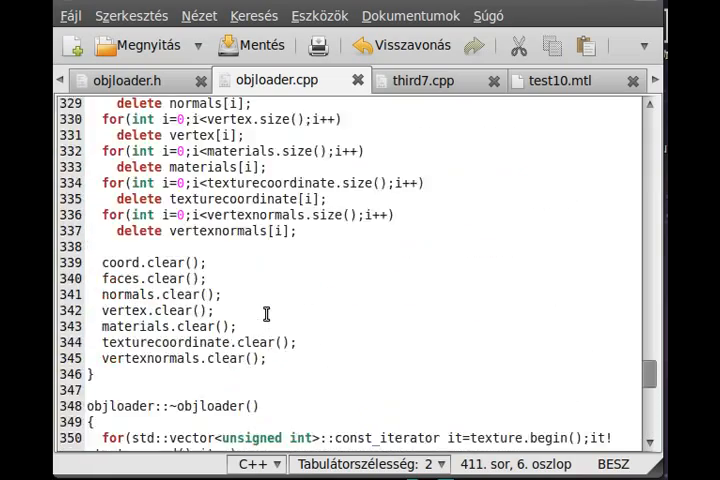
{"action": "scroll", "scroll_direction": "up", "scroll_amount": 3}
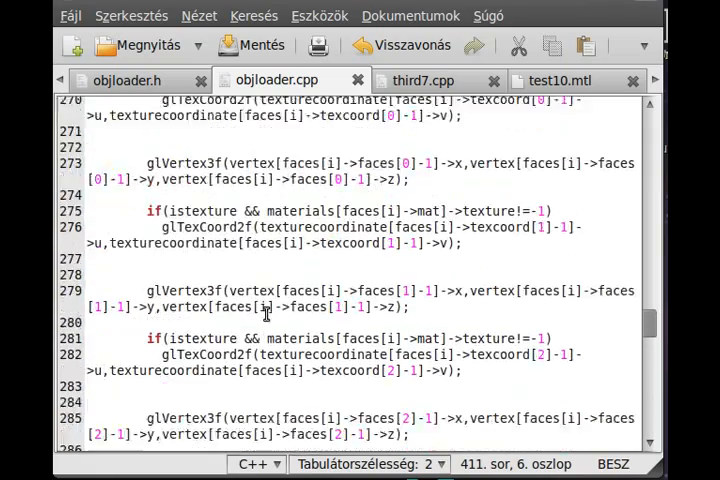
{"action": "scroll", "scroll_direction": "up", "scroll_amount": 3}
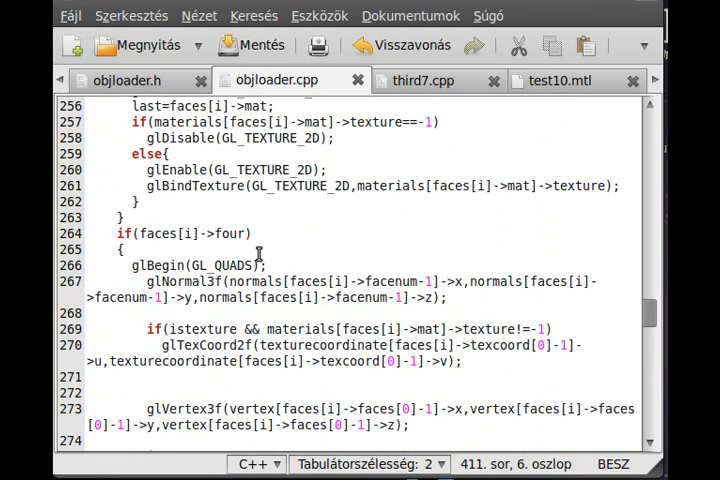
Add an if(isvertexnormal) guard on a new line after the first texture coordinate call.
{"action": "left_click", "coordinate": [127, 249]}
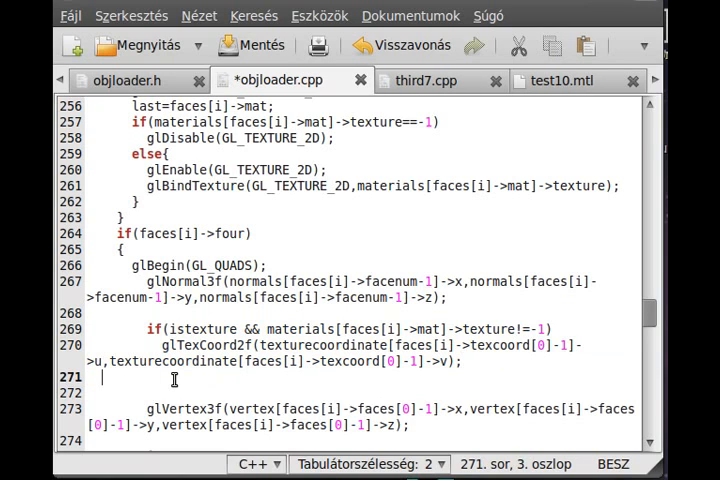
{"action": "key", "text": "Return"}
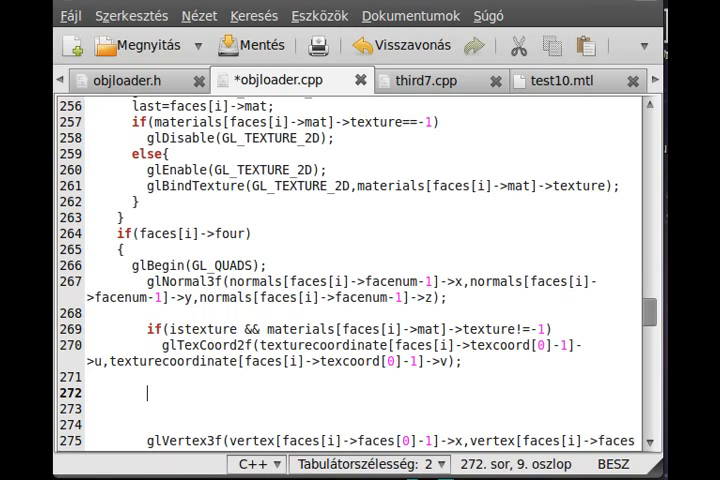
{"action": "type", "text": "if("}
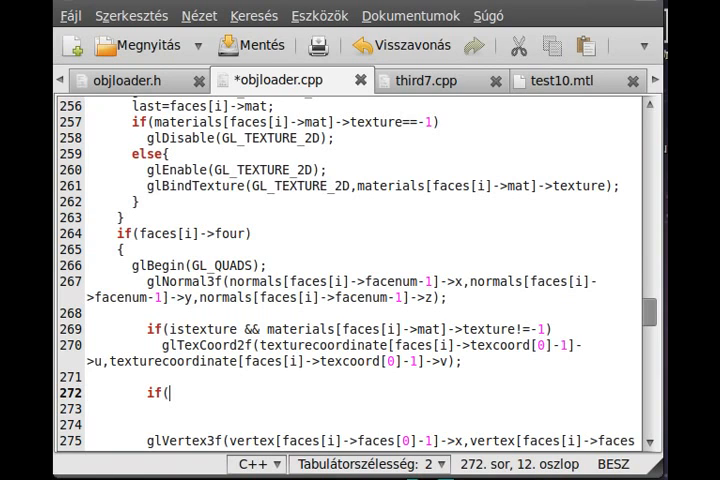
{"action": "type", "text": "i"}
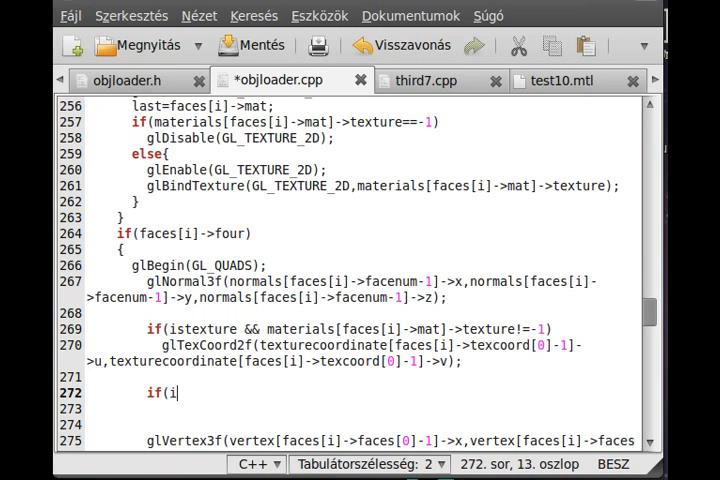
{"action": "type", "text": "svretexn"}
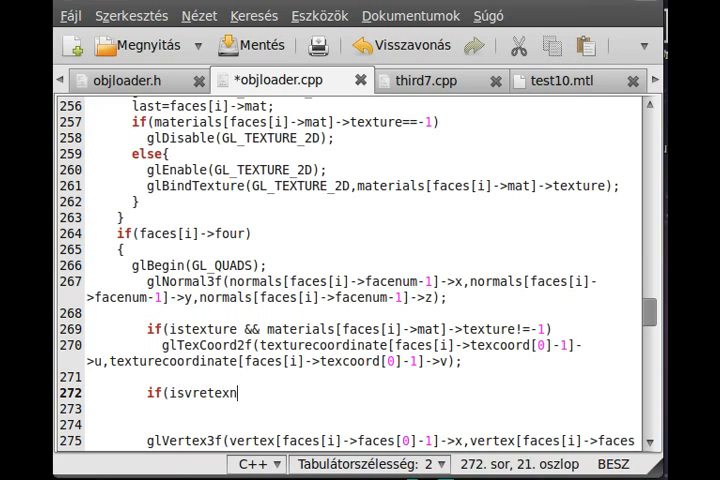
{"action": "type", "text": "ormal)"}
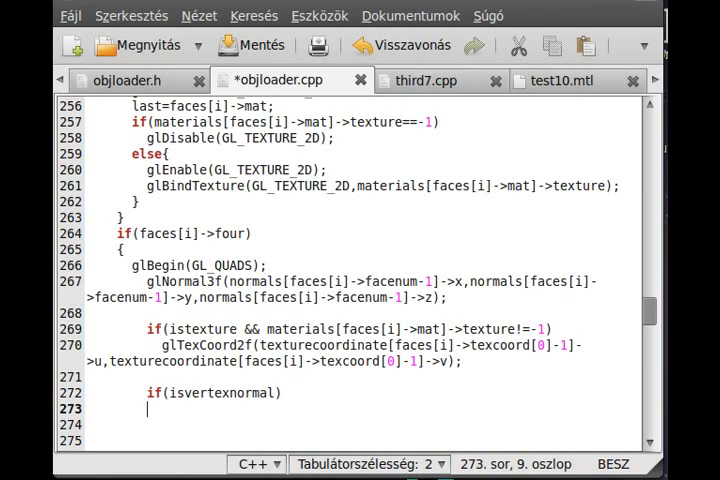
Begin the guarded call glNormal3f(vertexnormals[faces[i]->faces on the next line.
{"action": "type", "text": "glN"}
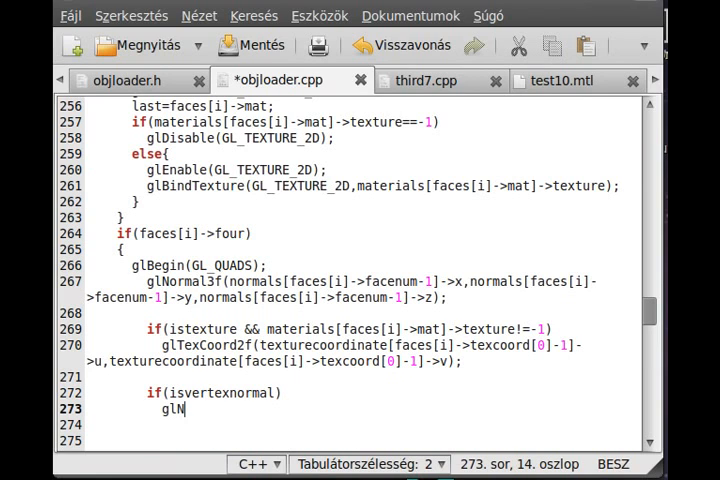
{"action": "type", "text": "ormal3f("}
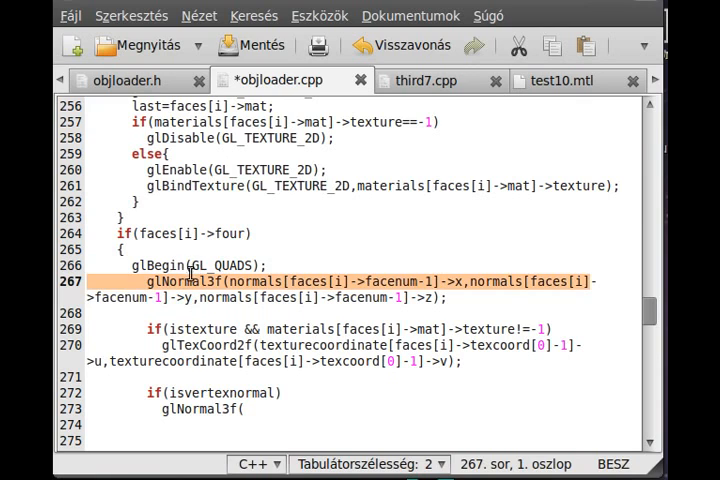
{"action": "left_click", "coordinate": [263, 407]}
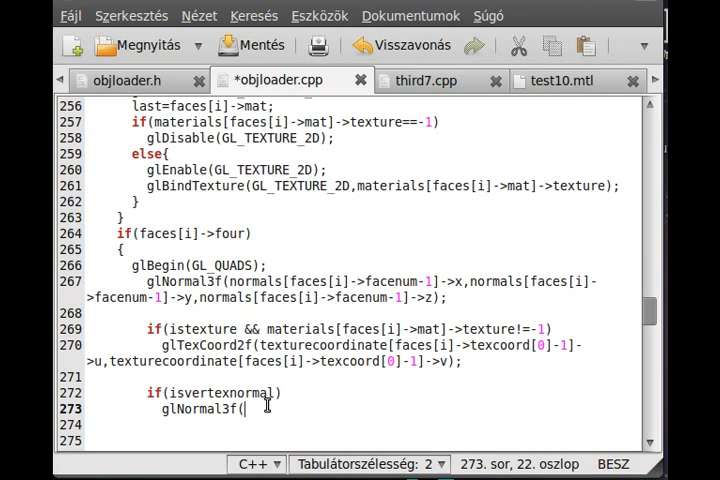
{"action": "type", "text": "verte"}
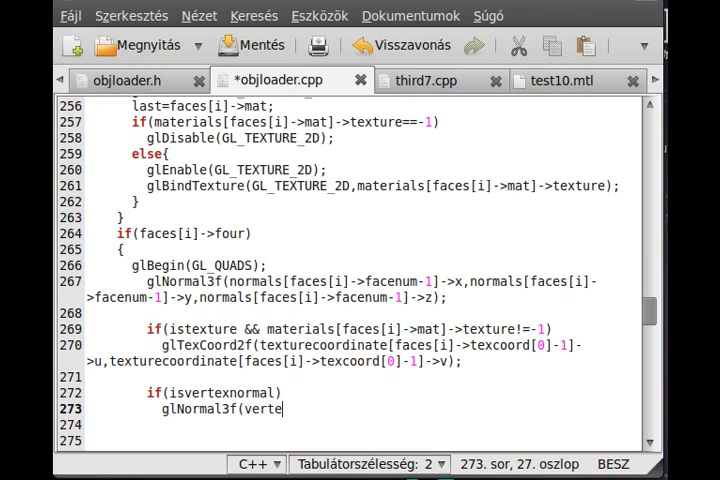
{"action": "type", "text": "xndormals"}
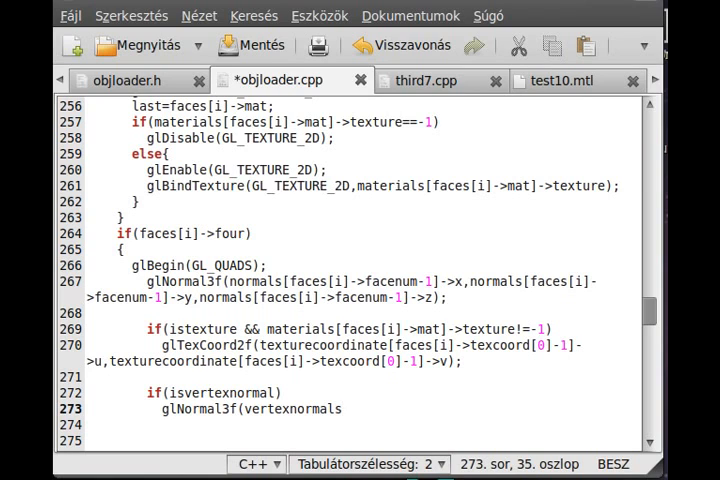
{"action": "type", "text": "[]"}
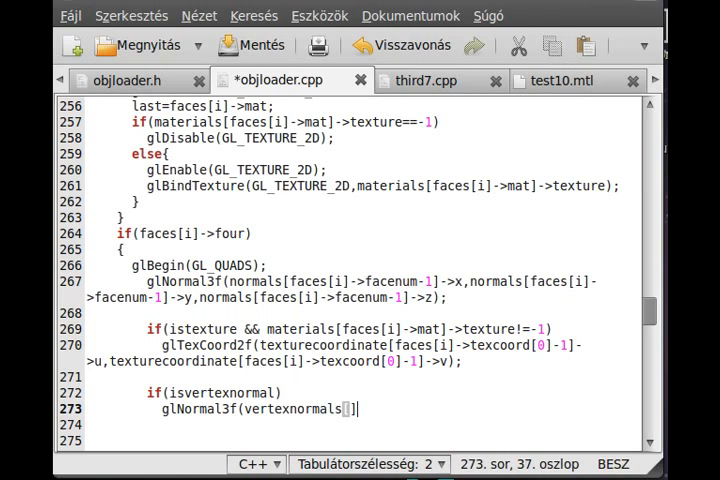
{"action": "type", "text": "faces[]"}
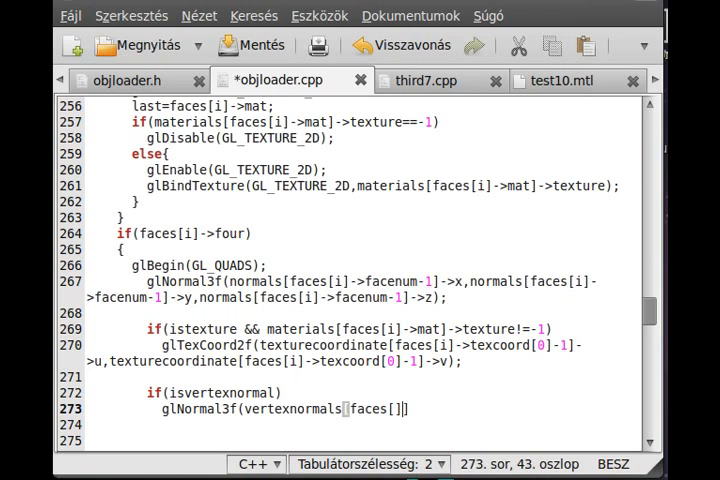
{"action": "type", "text": "i"}
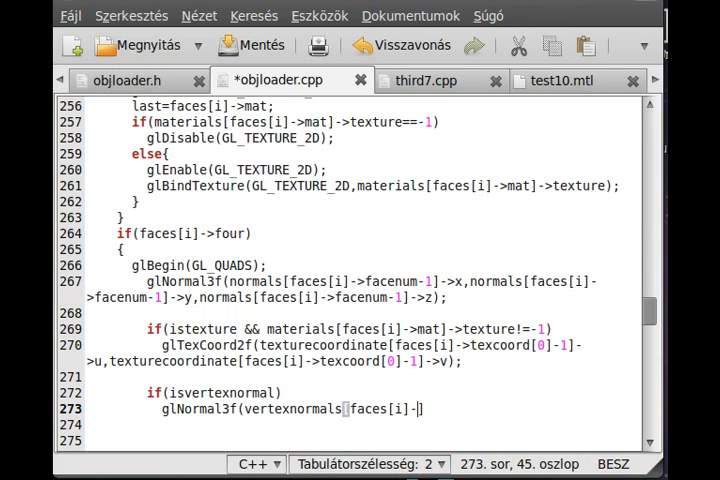
{"action": "type", "text": "faces[0"}
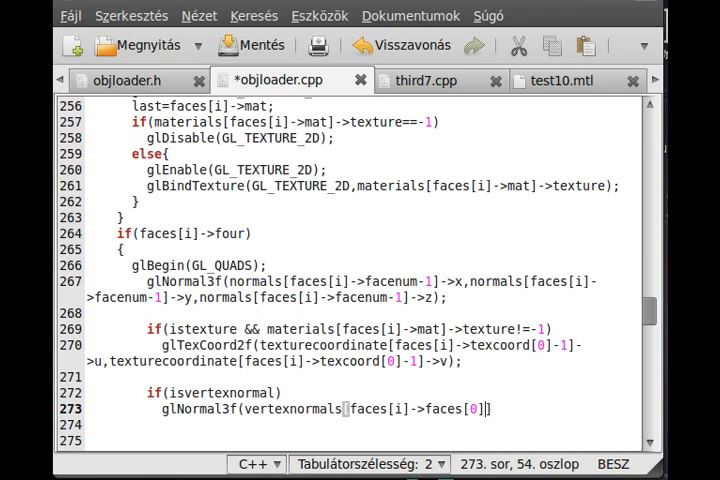
Complete the glNormal3f x term with vertexnormals[faces[i]->faces[0]-1]->x, ready for y and z.
{"action": "scroll", "scroll_direction": "down", "scroll_amount": 3}
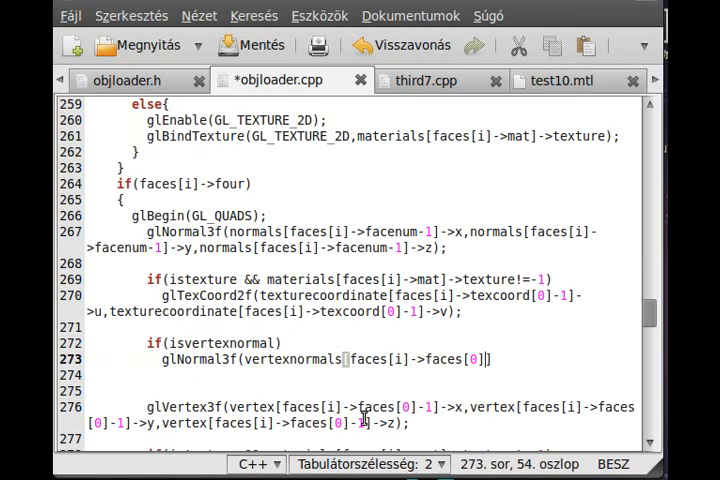
{"action": "left_click", "coordinate": [130, 406]}
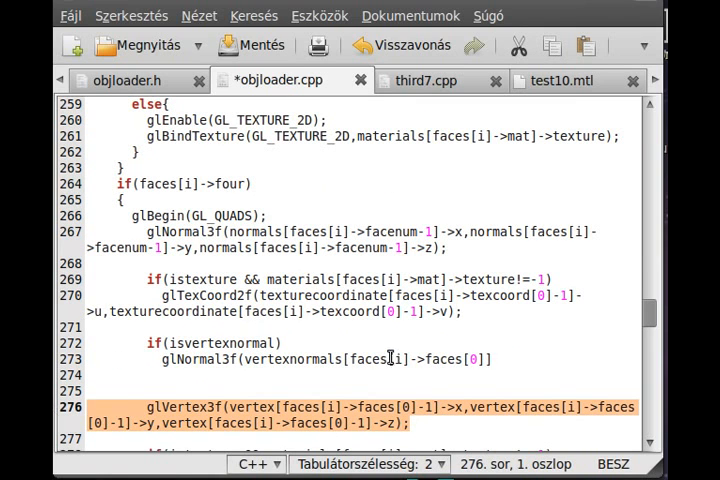
{"action": "left_click", "coordinate": [490, 359]}
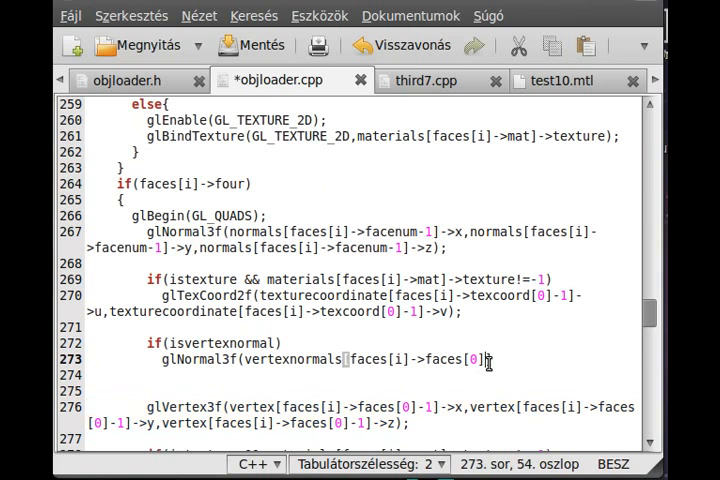
{"action": "type", "text": "-1]"}
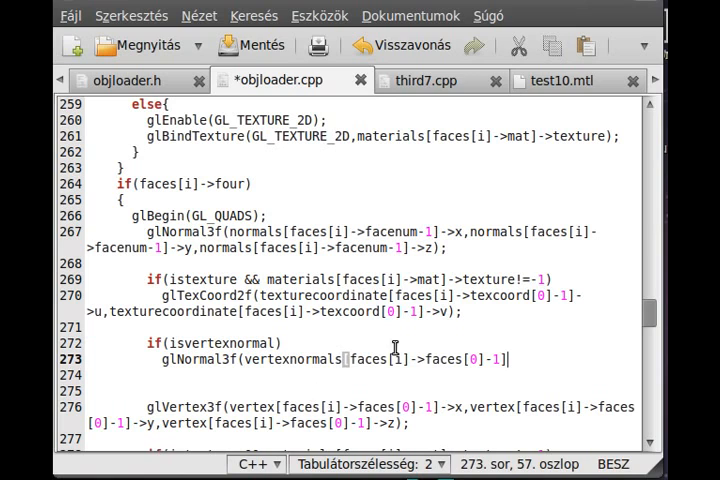
{"action": "double_click", "coordinate": [418, 359]}
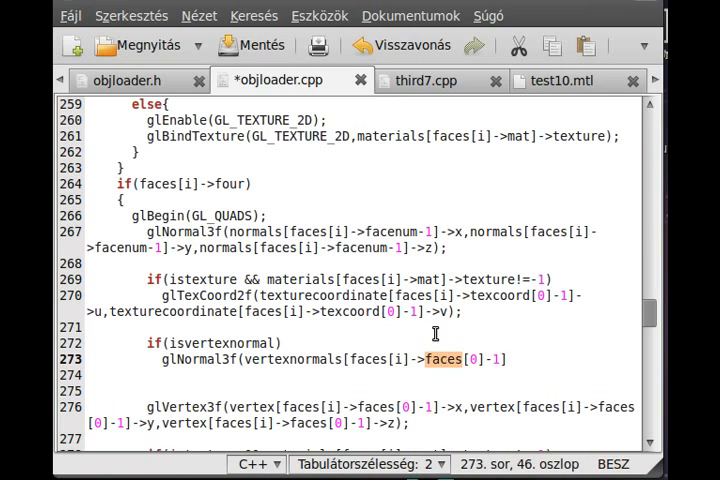
{"action": "mouse_move", "coordinate": [467, 388]}
{"action": "type", "text": "-"}
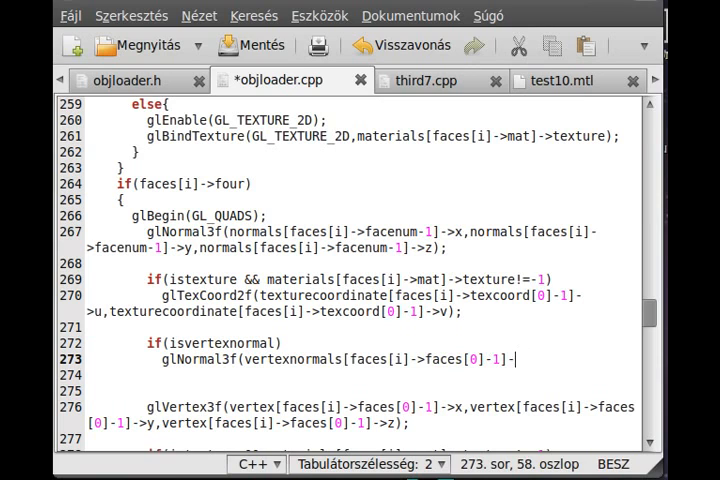
{"action": "type", "text": "x;"}
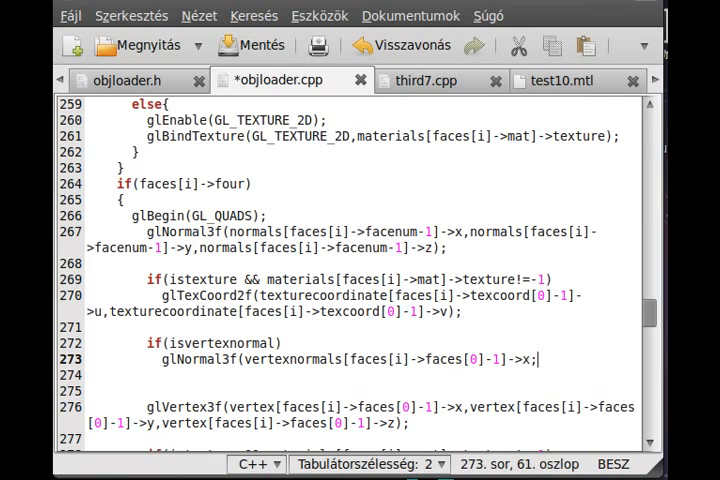
{"action": "left_click", "coordinate": [348, 359]}
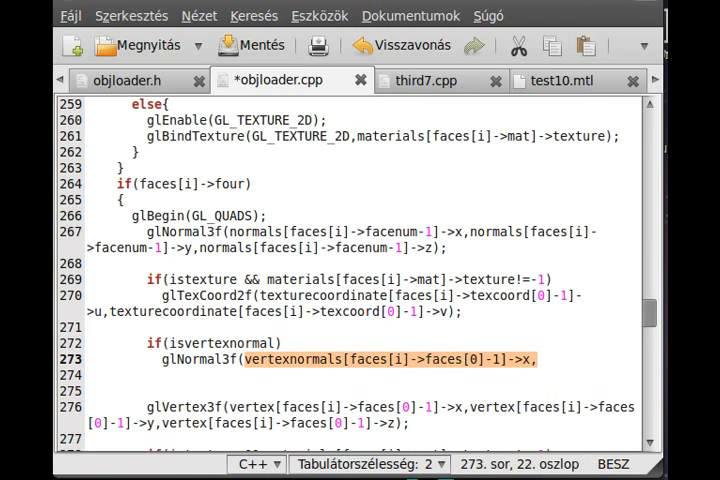
{"action": "left_click", "coordinate": [540, 358]}
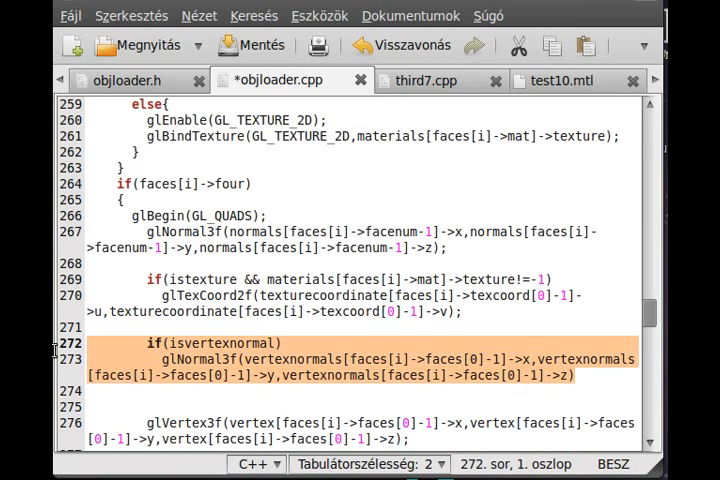
{"action": "mouse_move", "coordinate": [195, 410]}
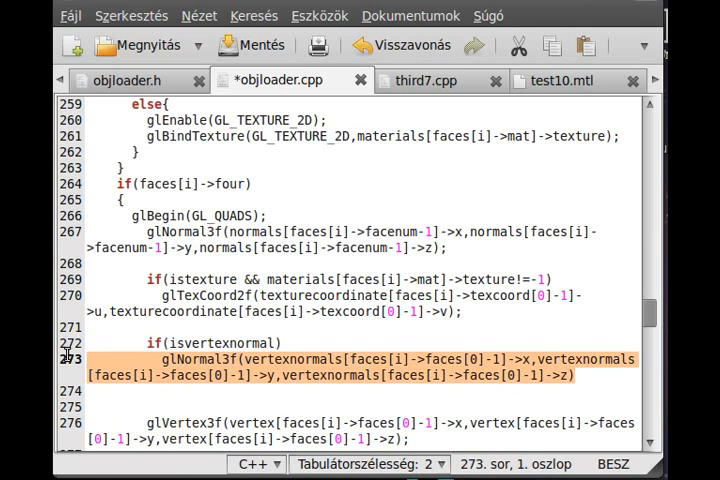
Paste the guarded glNormal3f block before quad vertices two, three and four, using faces[1], [2], [3].
{"action": "left_click", "coordinate": [160, 343]}
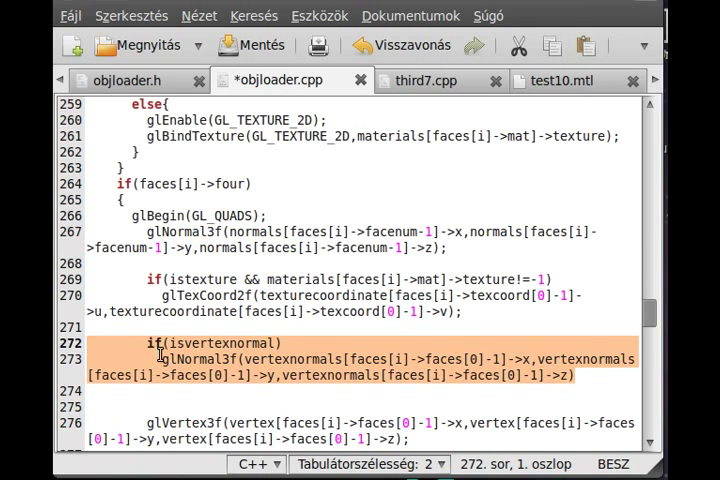
{"action": "scroll", "scroll_direction": "down", "scroll_amount": 3}
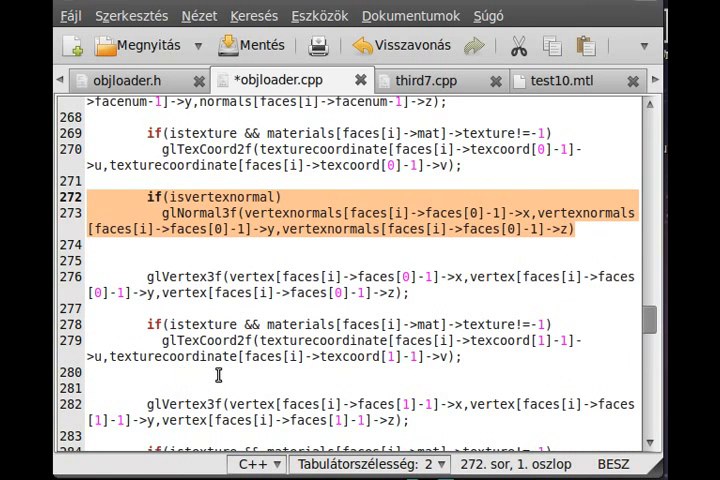
{"action": "left_click", "coordinate": [120, 373]}
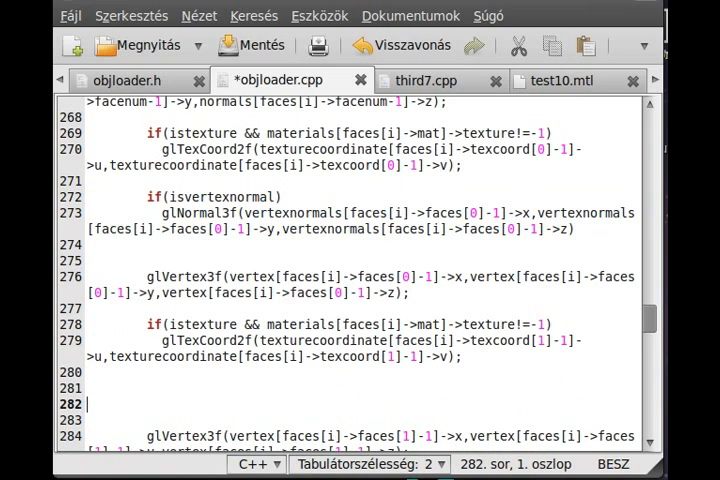
{"action": "type", "text": "v"}
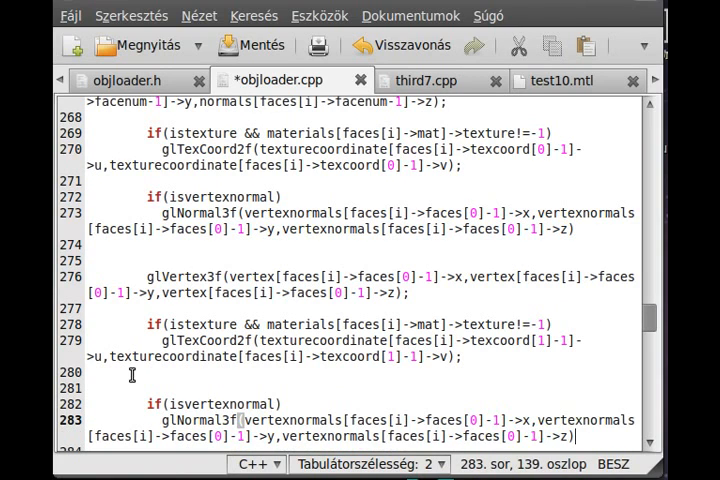
{"action": "mouse_move", "coordinate": [448, 367]}
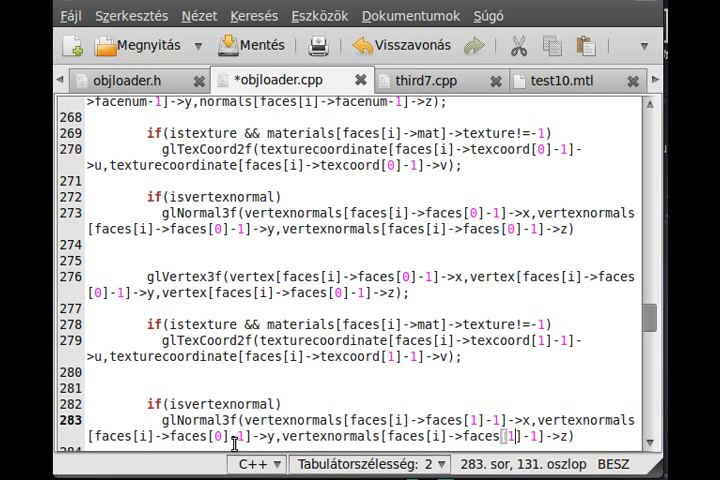
{"action": "scroll", "scroll_direction": "down", "scroll_amount": 3}
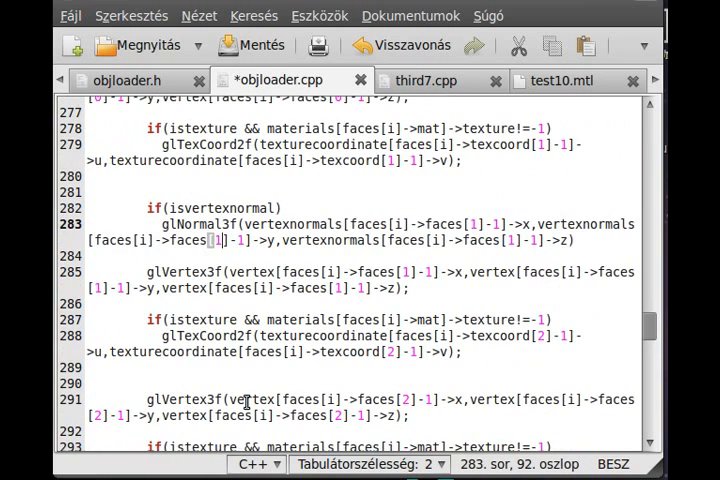
{"action": "left_click", "coordinate": [88, 367]}
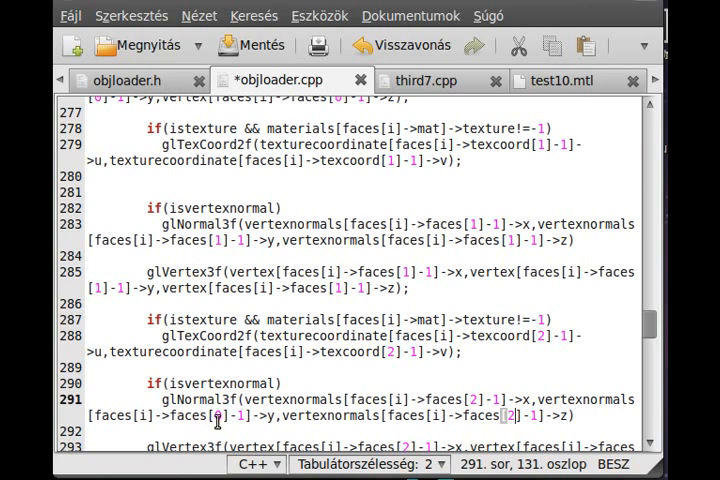
{"action": "scroll", "scroll_direction": "down", "scroll_amount": 3}
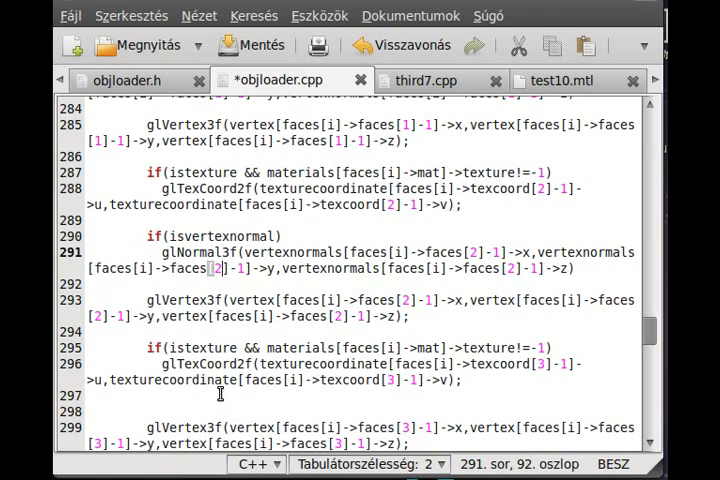
{"action": "mouse_move", "coordinate": [185, 366]}
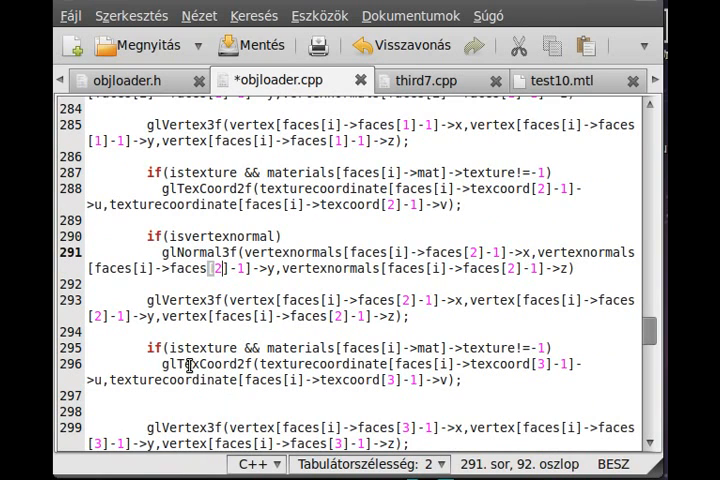
{"action": "scroll", "scroll_direction": "down", "scroll_amount": 3}
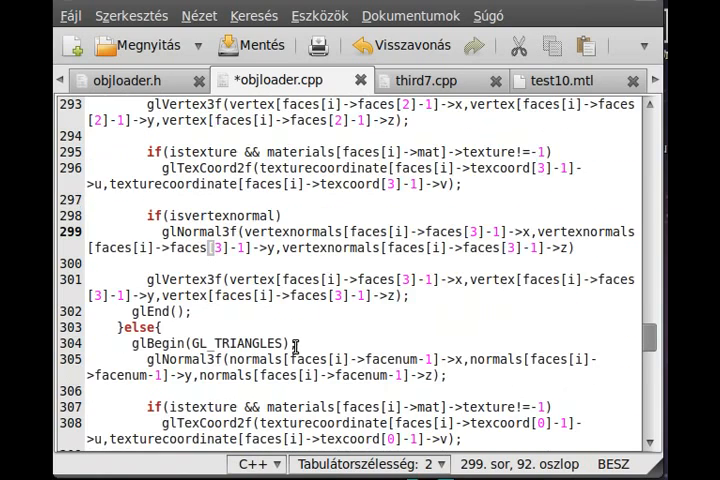
Insert guarded glNormal3f calls before the three triangle vertices with faces[0], [1], [2].
{"action": "scroll", "scroll_direction": "down", "scroll_amount": 3}
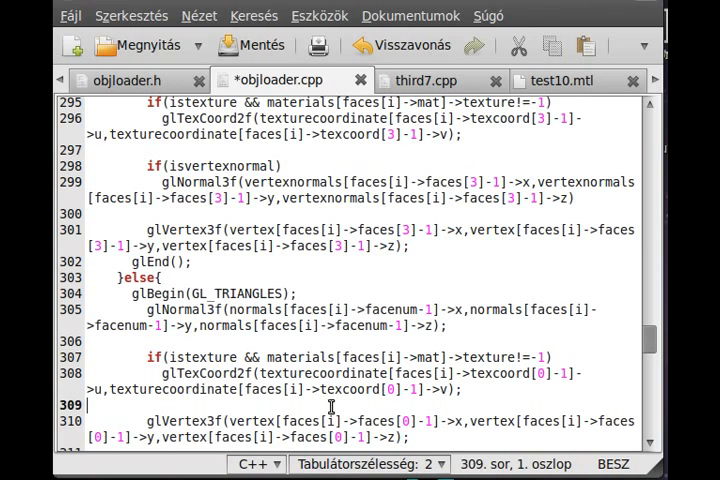
{"action": "scroll", "scroll_direction": "down", "scroll_amount": 3}
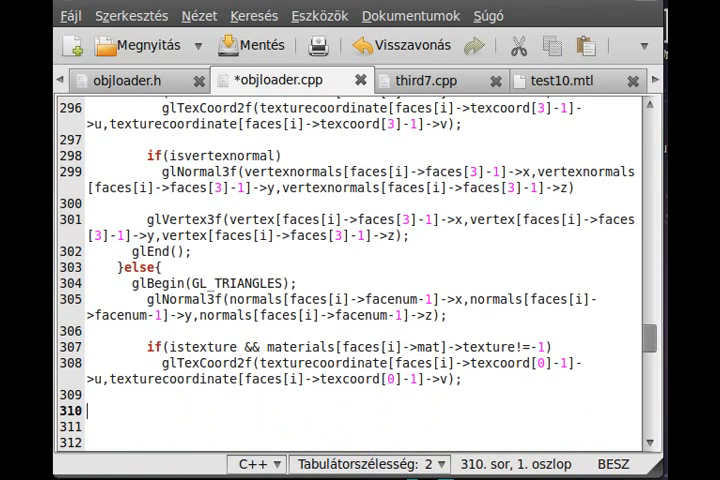
{"action": "mouse_move", "coordinate": [369, 395]}
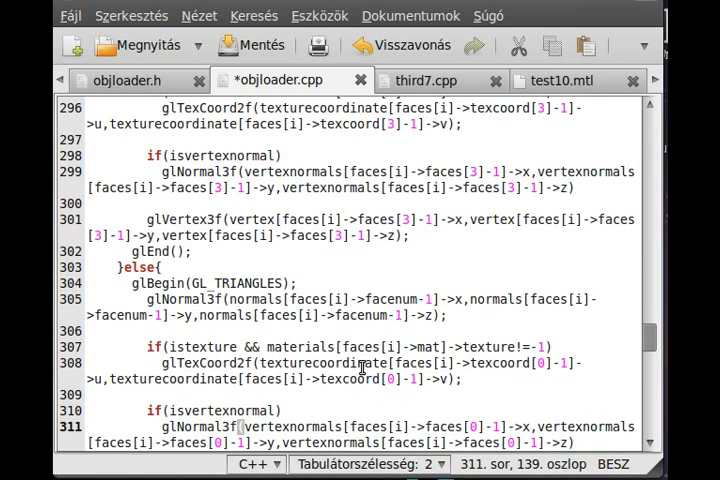
{"action": "scroll", "scroll_direction": "down", "scroll_amount": 3}
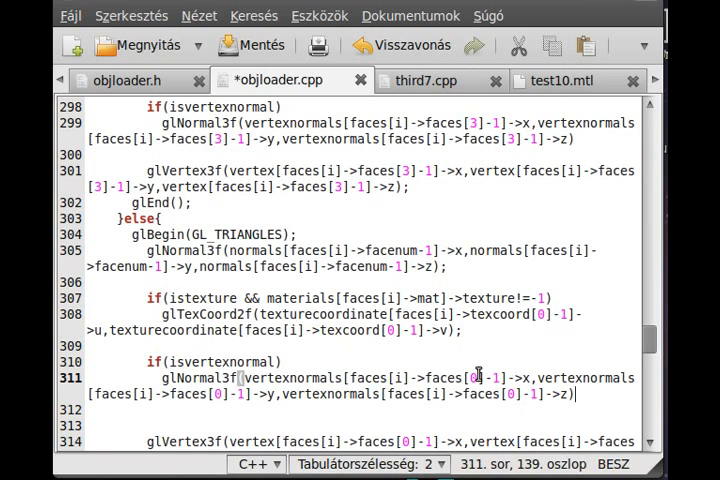
{"action": "scroll", "scroll_direction": "down", "scroll_amount": 3}
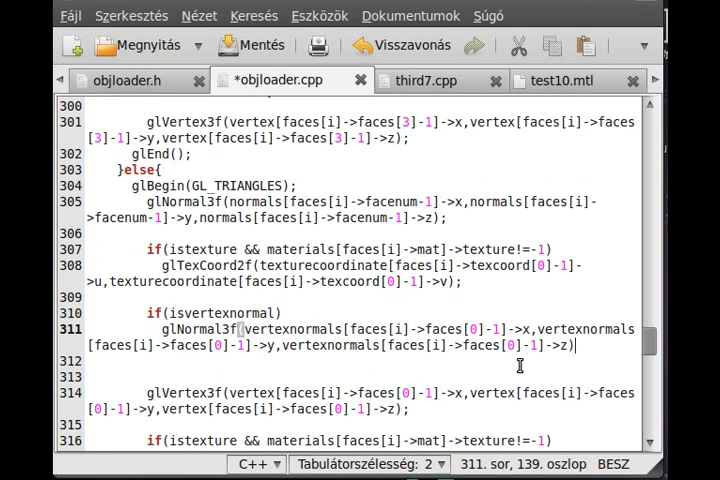
{"action": "scroll", "scroll_direction": "down", "scroll_amount": 3}
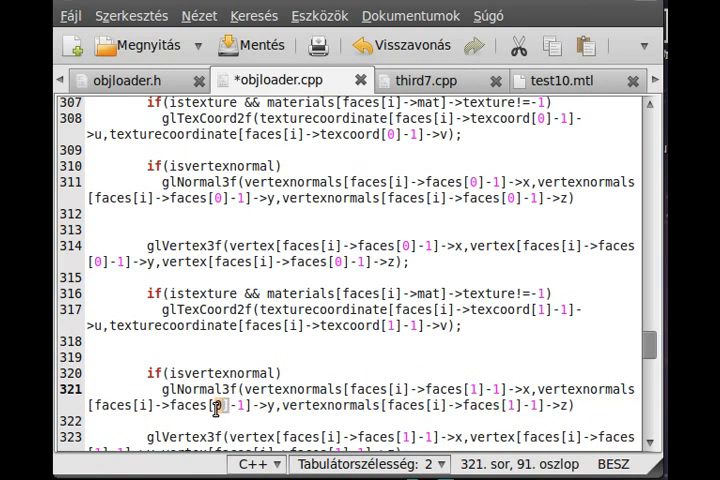
{"action": "scroll", "scroll_direction": "down", "scroll_amount": 3}
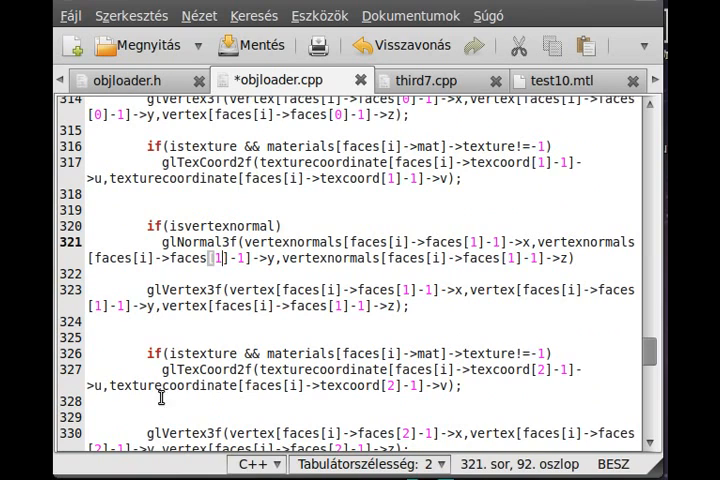
{"action": "left_click", "coordinate": [85, 431]}
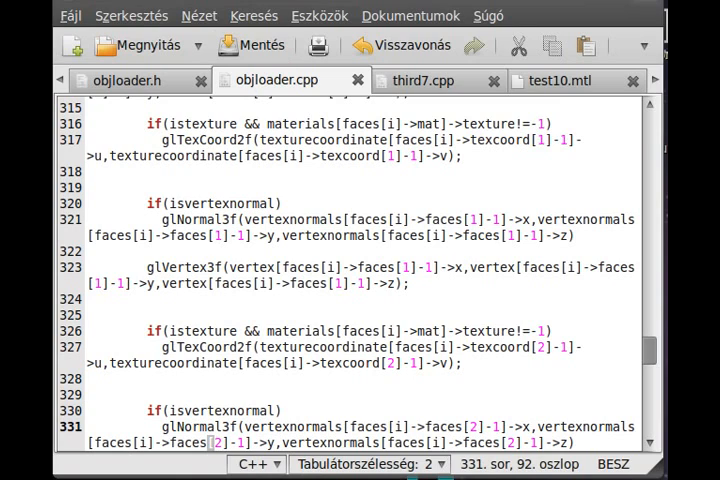
{"action": "mouse_move", "coordinate": [622, 467]}
{"action": "type", "text": ";"}
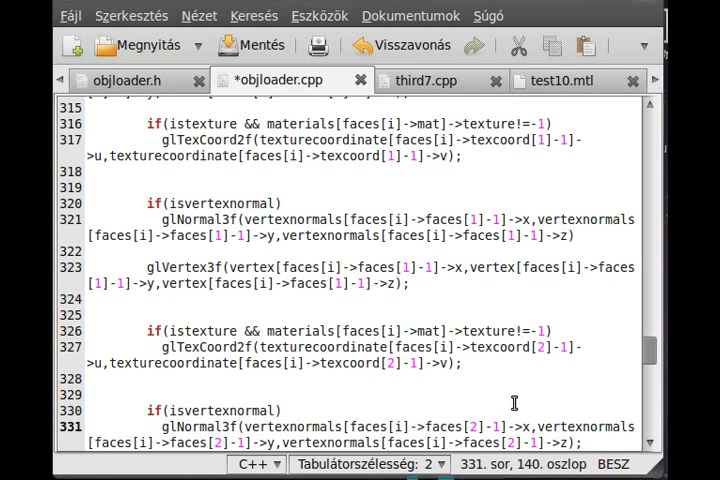
End each guarded glNormal3f line with a semicolon and save objloader.cpp.
{"action": "scroll", "scroll_direction": "up", "scroll_amount": 3}
{"action": "type", "text": ";"}
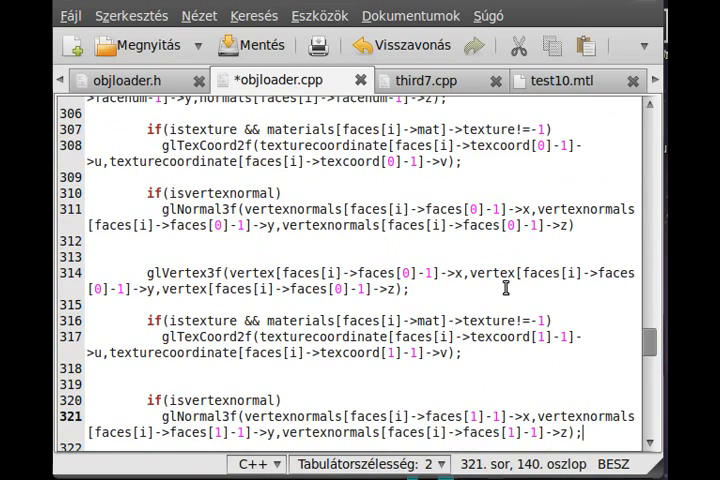
{"action": "scroll", "scroll_direction": "up", "scroll_amount": 3}
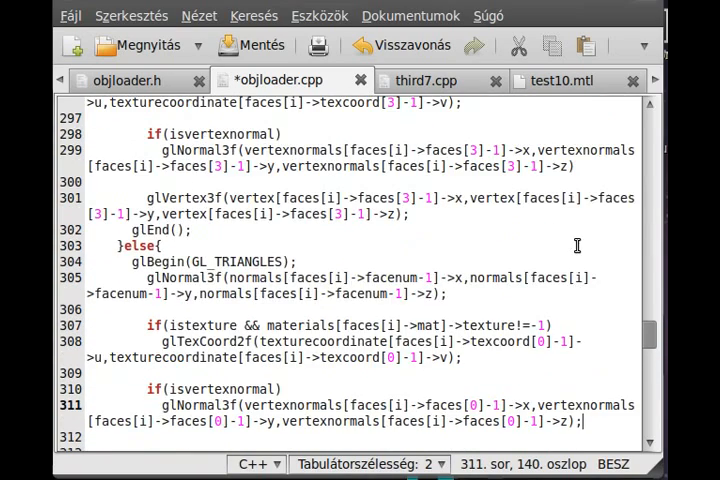
{"action": "scroll", "scroll_direction": "up", "scroll_amount": 3}
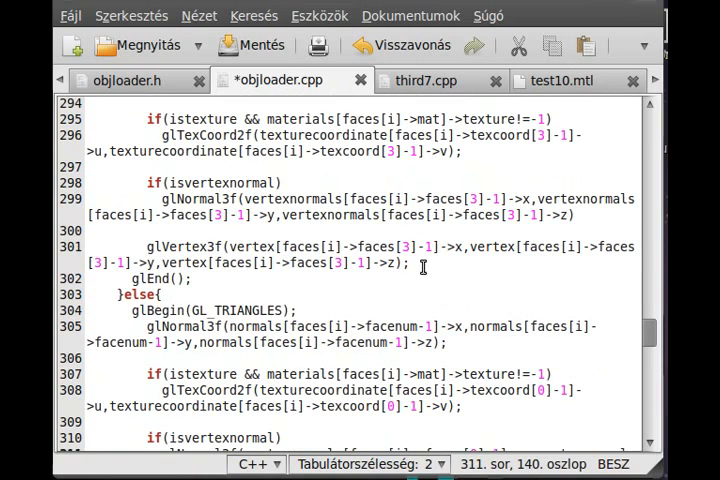
{"action": "scroll", "scroll_direction": "up", "scroll_amount": 3}
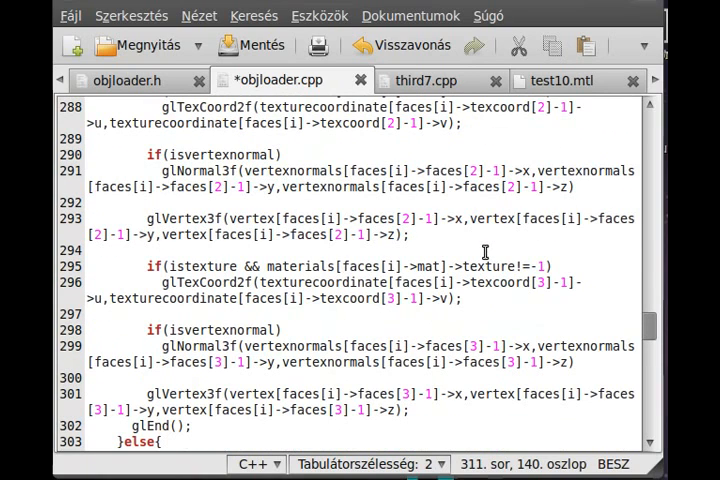
{"action": "mouse_move", "coordinate": [616, 198]}
{"action": "type", "text": ";"}
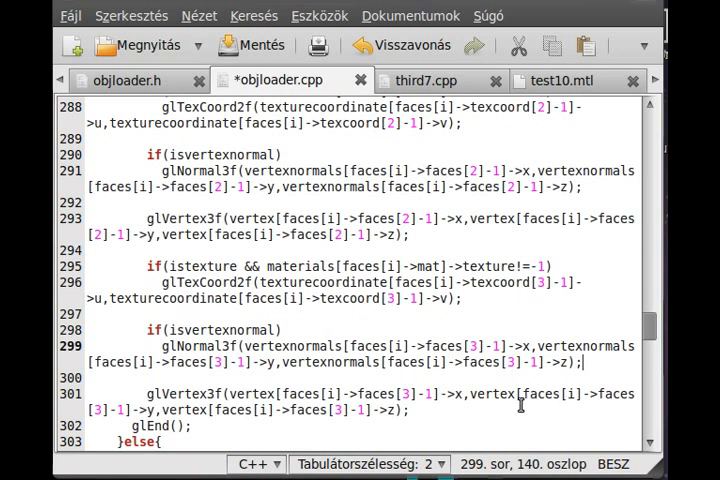
{"action": "scroll", "scroll_direction": "down", "scroll_amount": 3}
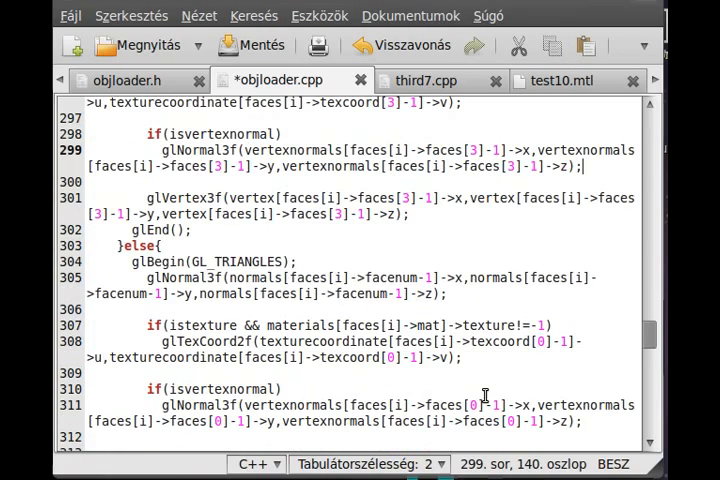
{"action": "scroll", "scroll_direction": "up", "scroll_amount": 3}
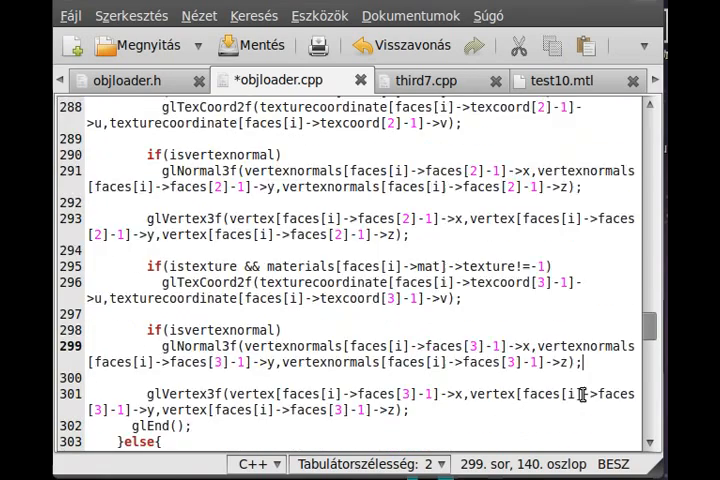
{"action": "scroll", "scroll_direction": "up", "scroll_amount": 3}
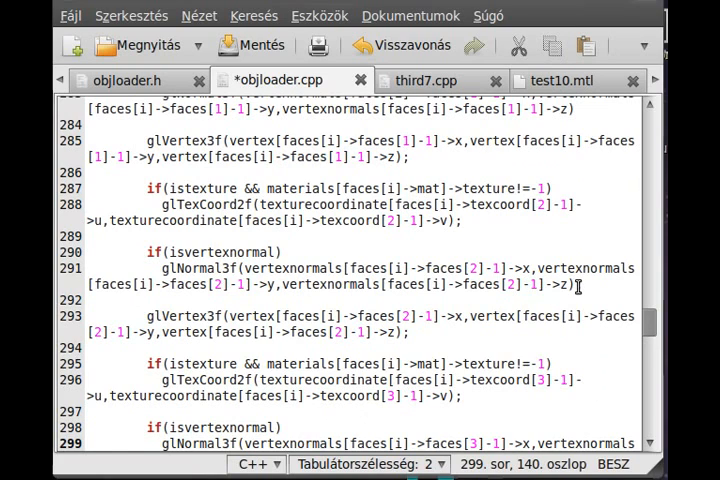
{"action": "scroll", "scroll_direction": "up", "scroll_amount": 3}
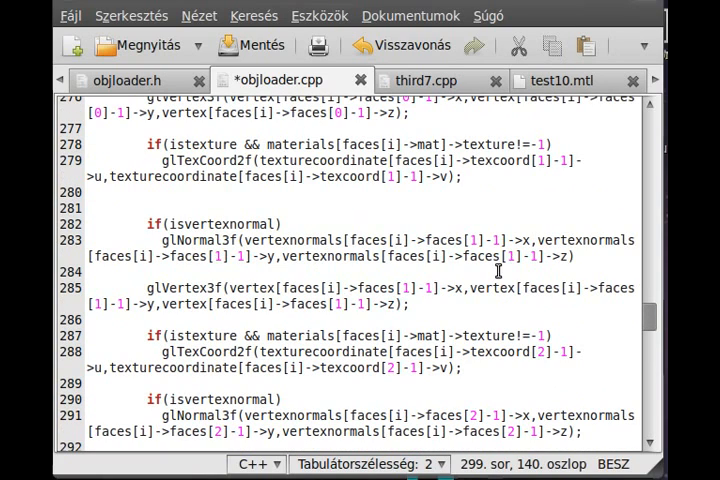
{"action": "scroll", "scroll_direction": "up", "scroll_amount": 3}
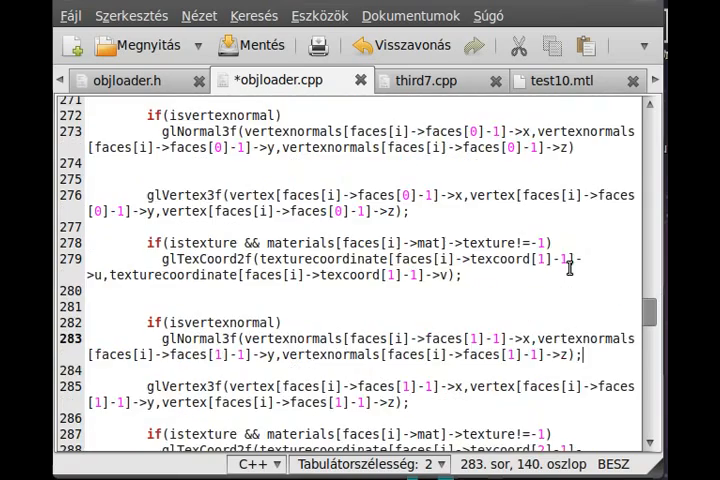
{"action": "scroll", "scroll_direction": "up", "scroll_amount": 3}
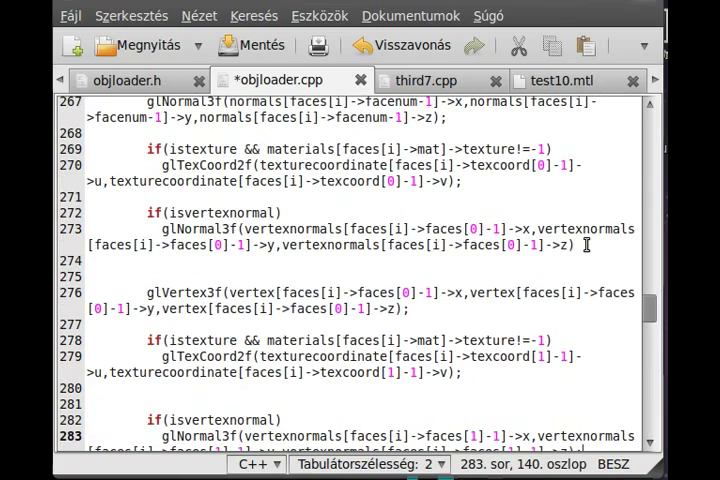
{"action": "scroll", "scroll_direction": "up", "scroll_amount": 3}
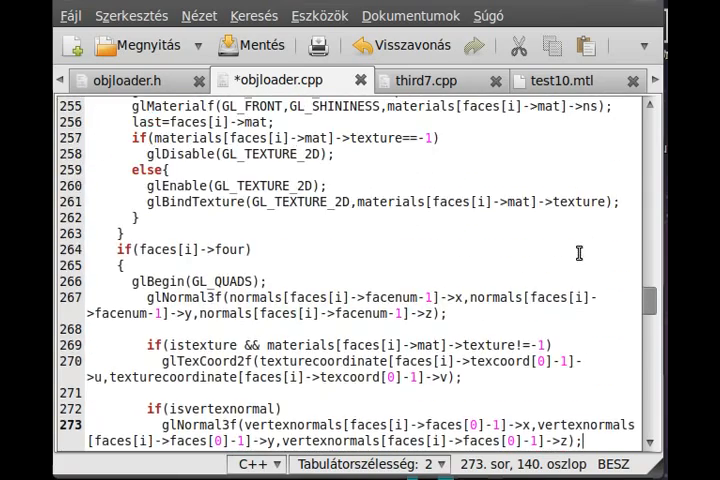
{"action": "scroll", "scroll_direction": "down", "scroll_amount": 3}
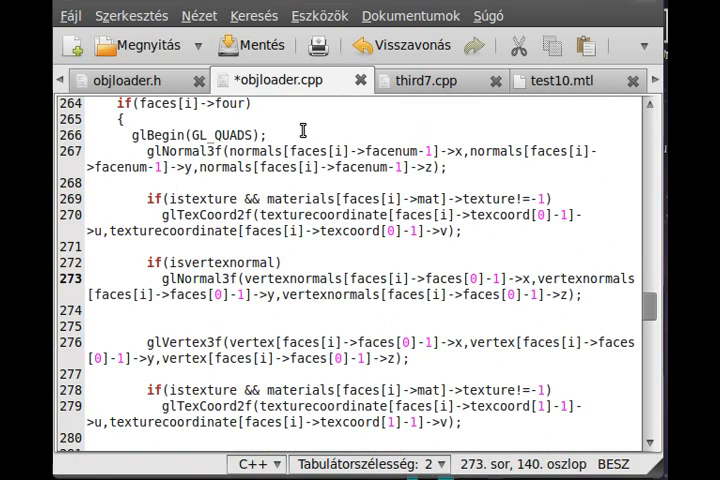
{"action": "left_click", "coordinate": [251, 45]}
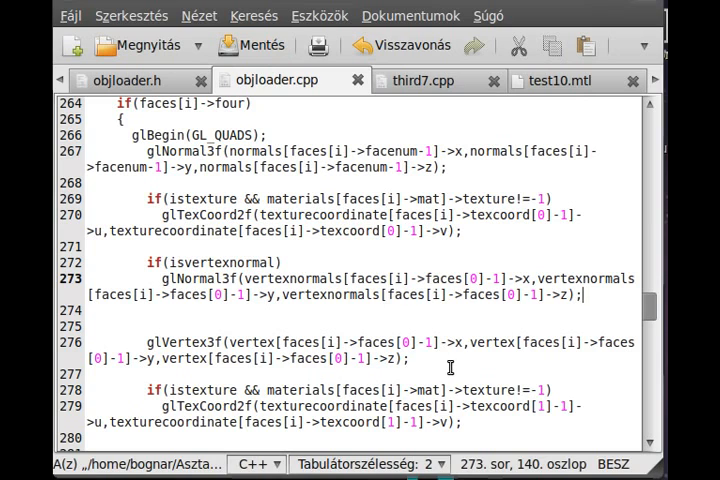
Rename vertexnormal to isvertexnormal=true in the objloader constructor and save.
{"action": "scroll", "scroll_direction": "up", "scroll_amount": 3}
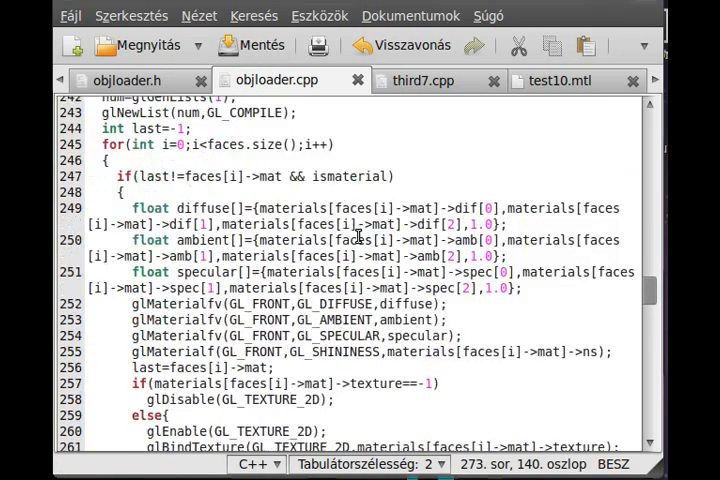
{"action": "scroll", "scroll_direction": "up", "scroll_amount": 3}
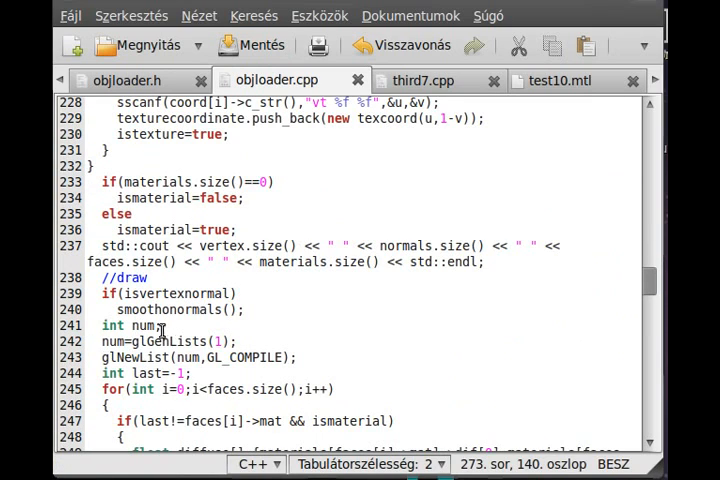
{"action": "left_click", "coordinate": [203, 310]}
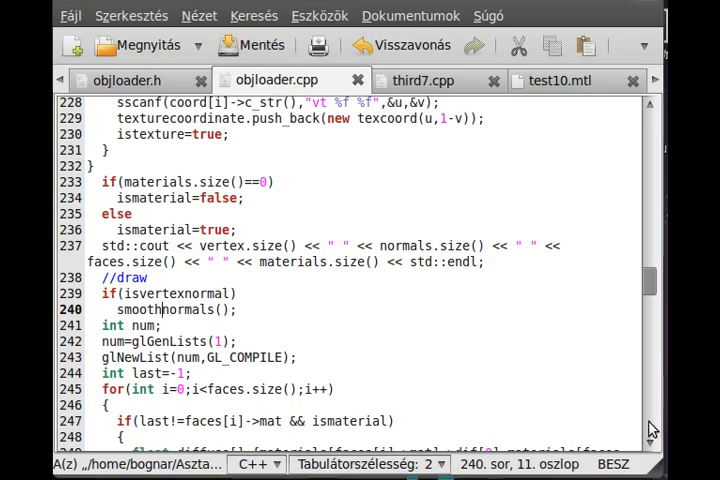
{"action": "scroll", "scroll_direction": "down", "scroll_amount": 3}
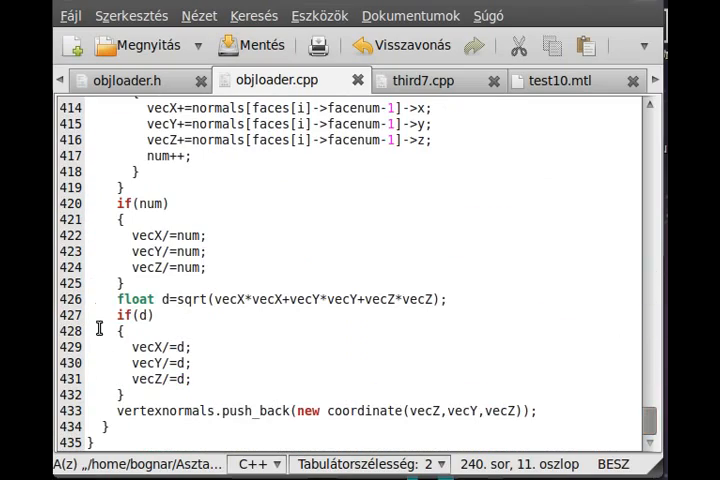
{"action": "scroll", "scroll_direction": "up", "scroll_amount": 3}
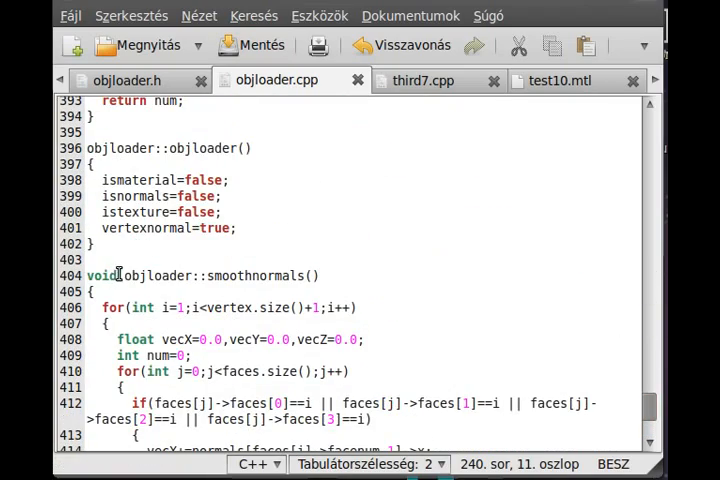
{"action": "left_click", "coordinate": [104, 228]}
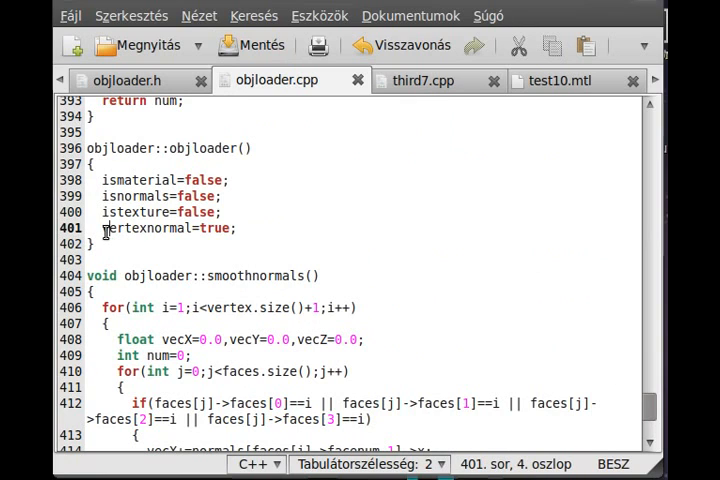
{"action": "type", "text": "is"}
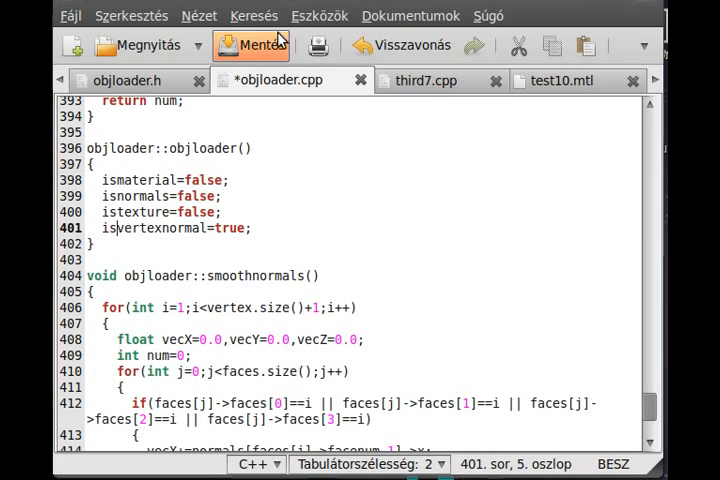
{"action": "left_click", "coordinate": [256, 45]}
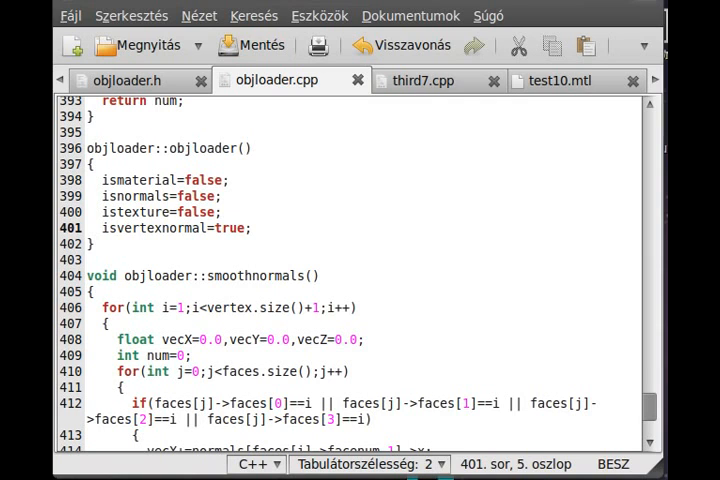
Switch the three vec+= lines in smoothnormals() to faces[j] indexing and save.
{"action": "scroll", "scroll_direction": "down", "scroll_amount": 3}
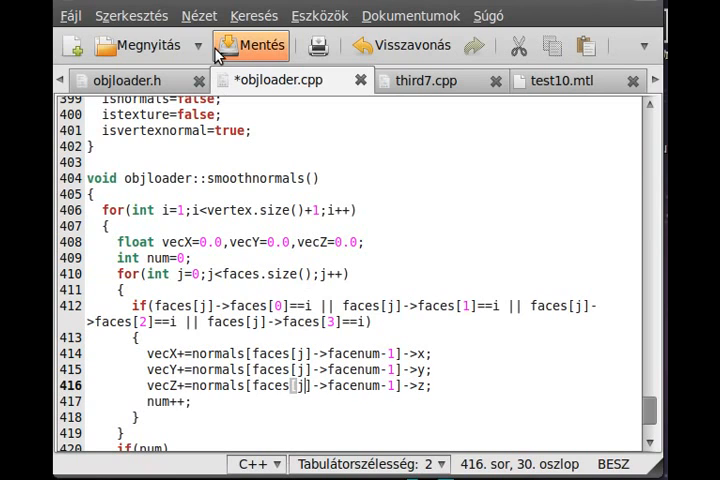
{"action": "left_click", "coordinate": [262, 45]}
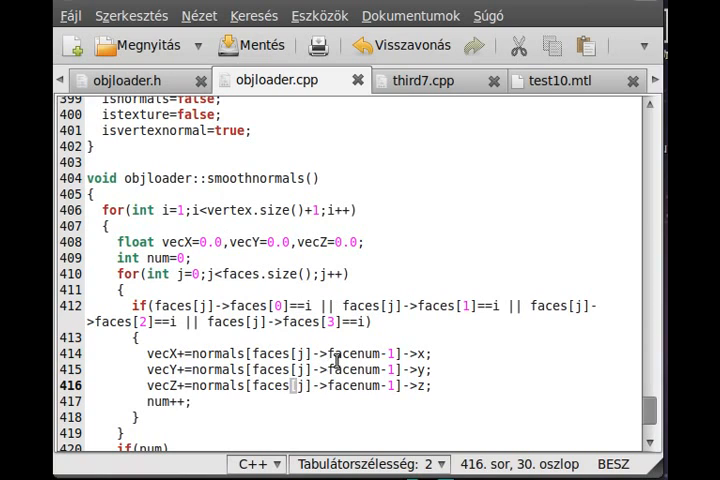
{"action": "scroll", "scroll_direction": "down", "scroll_amount": 3}
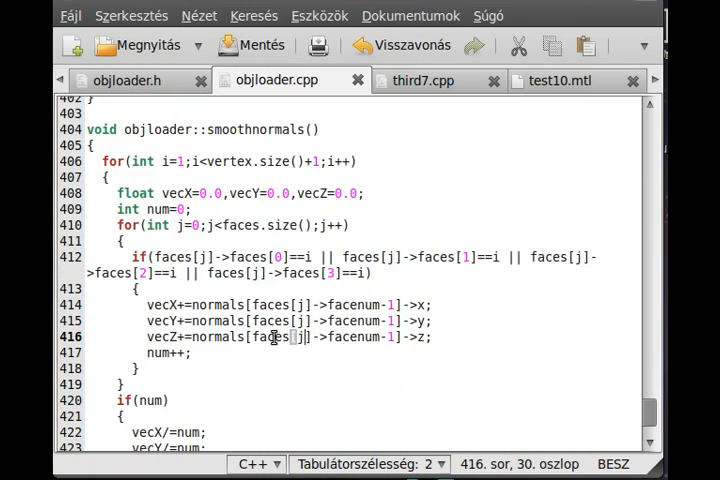
{"action": "scroll", "scroll_direction": "down", "scroll_amount": 3}
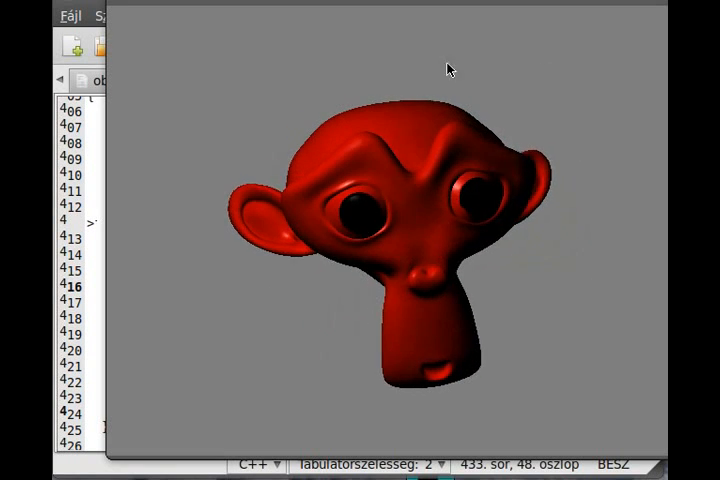
View the smoothly shaded red monkey head in the OpenGL window.
{"action": "left_click_drag", "start_coordinate": [449, 69], "coordinate": [582, 258]}
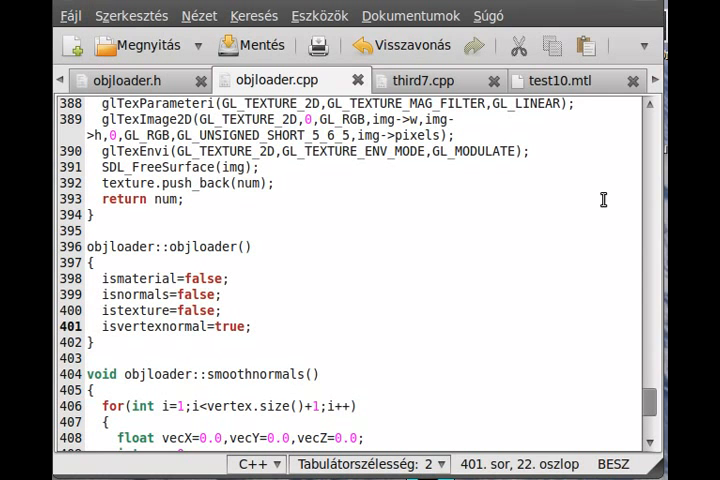
{"action": "left_click", "coordinate": [308, 373]}
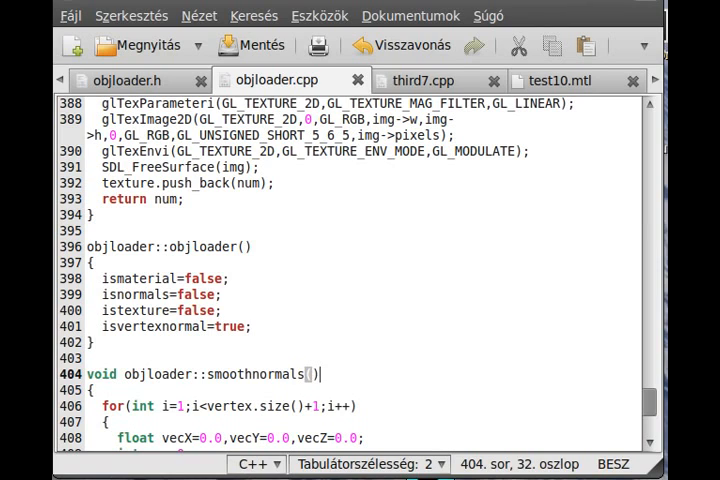
{"action": "mouse_move", "coordinate": [320, 373]}
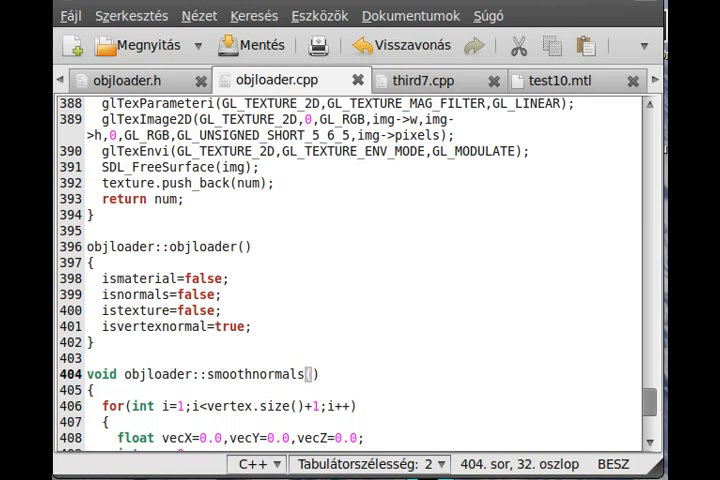